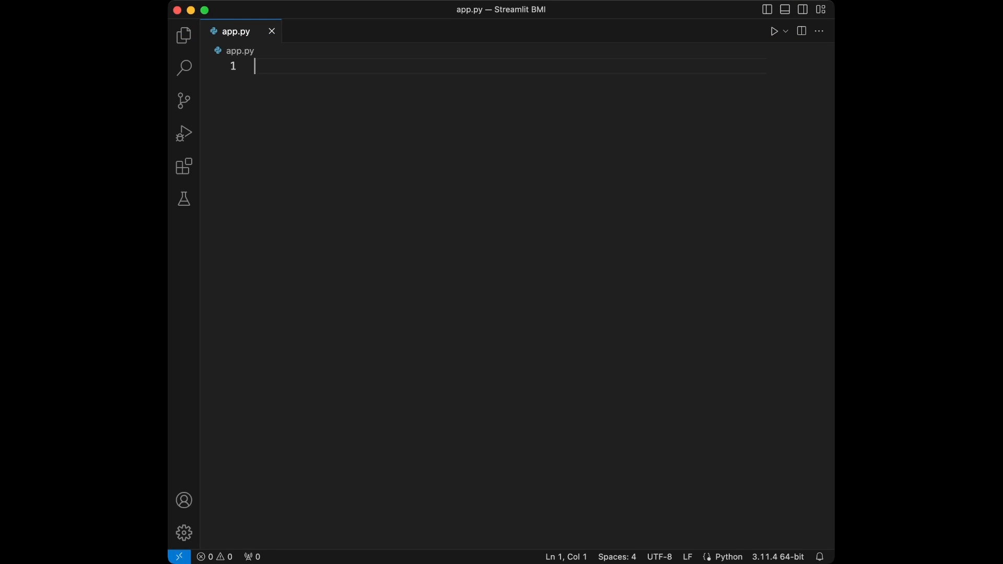
Import streamlit as st and pandas as pd on the first lines of app.py.
text(import streamlit as st)
text(import pandas as pd)
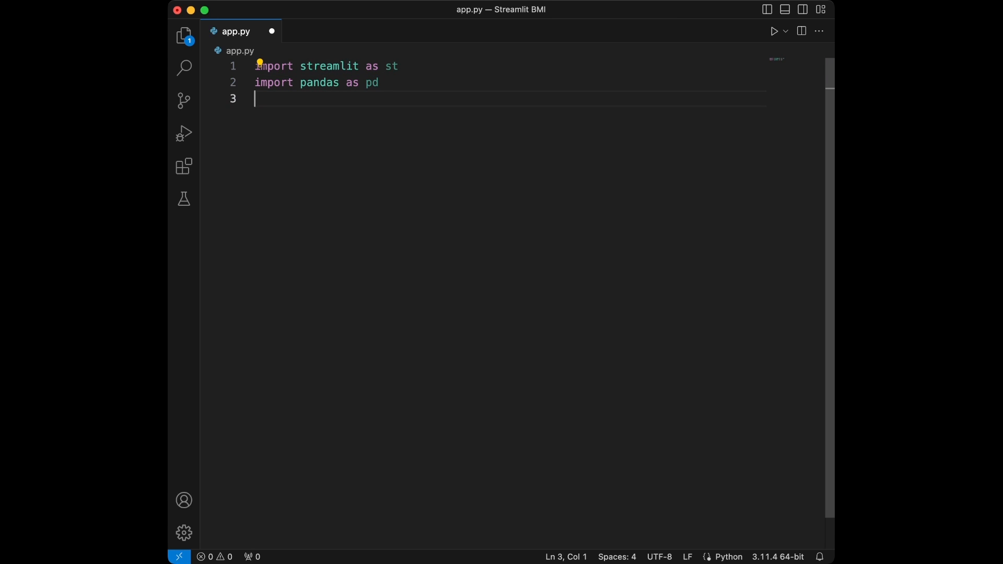
key(enter)
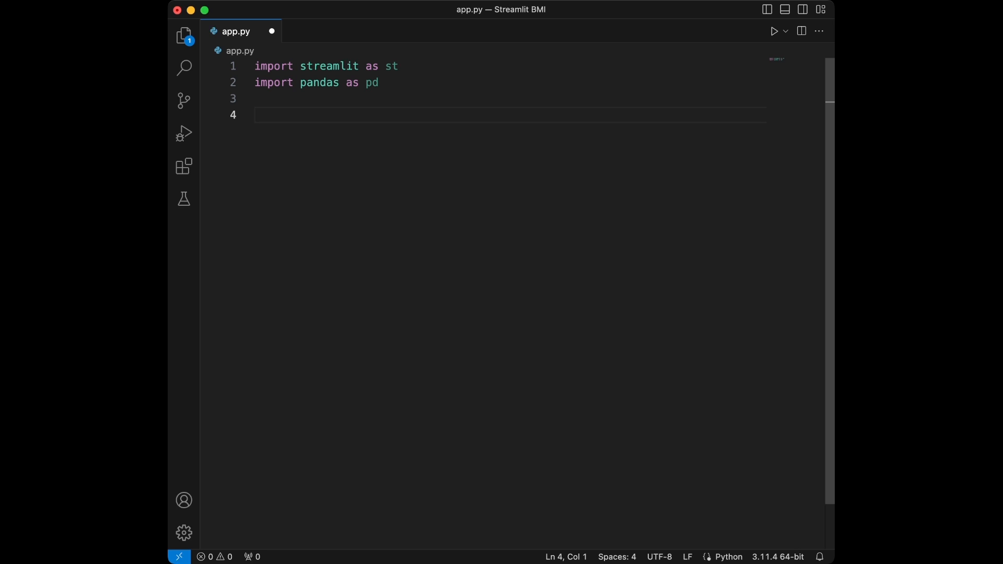
Add st.title("BMI Caclculator") and begin a 'height =' assignment below it.
text(s)
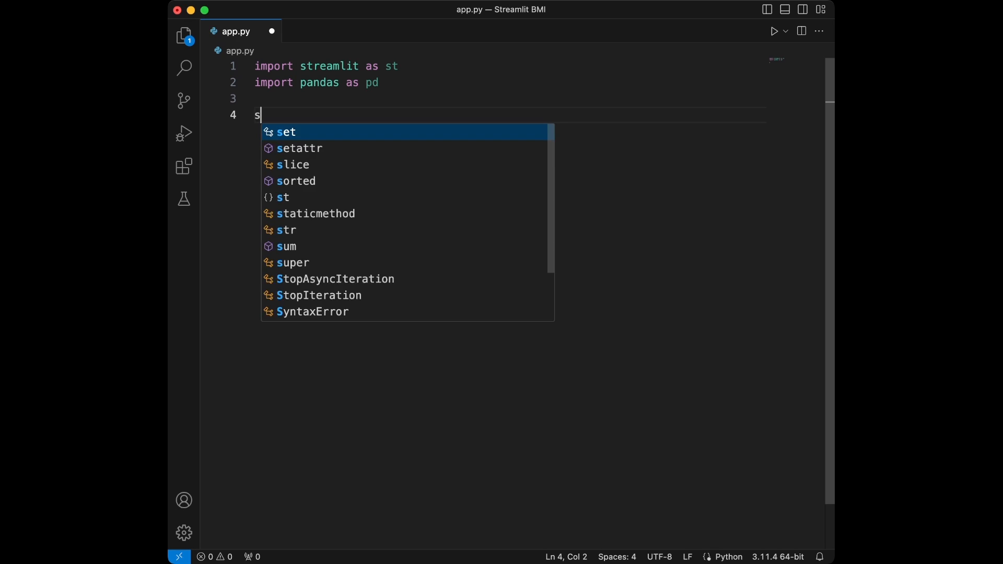
text(t.title(""))
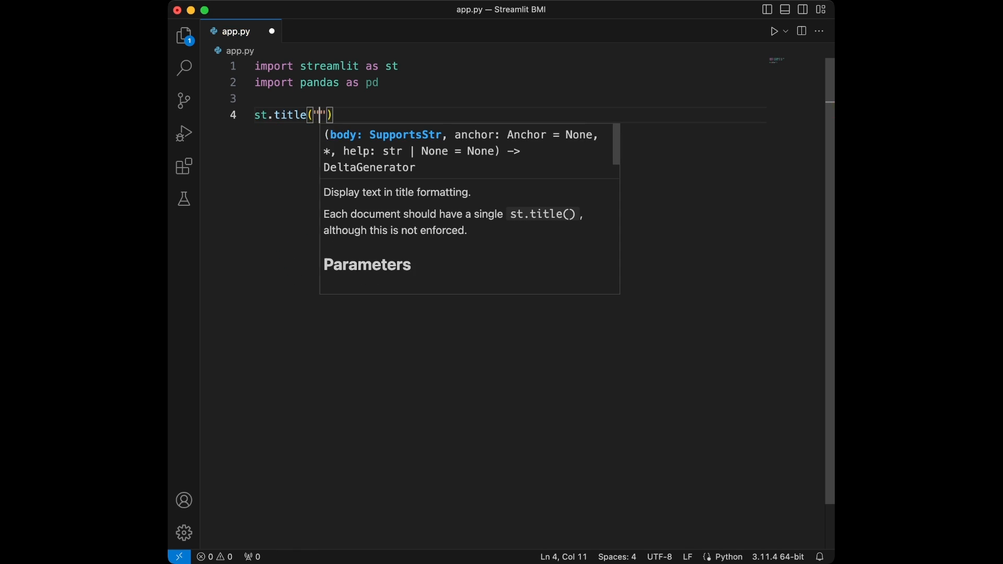
text(BMI Ca)
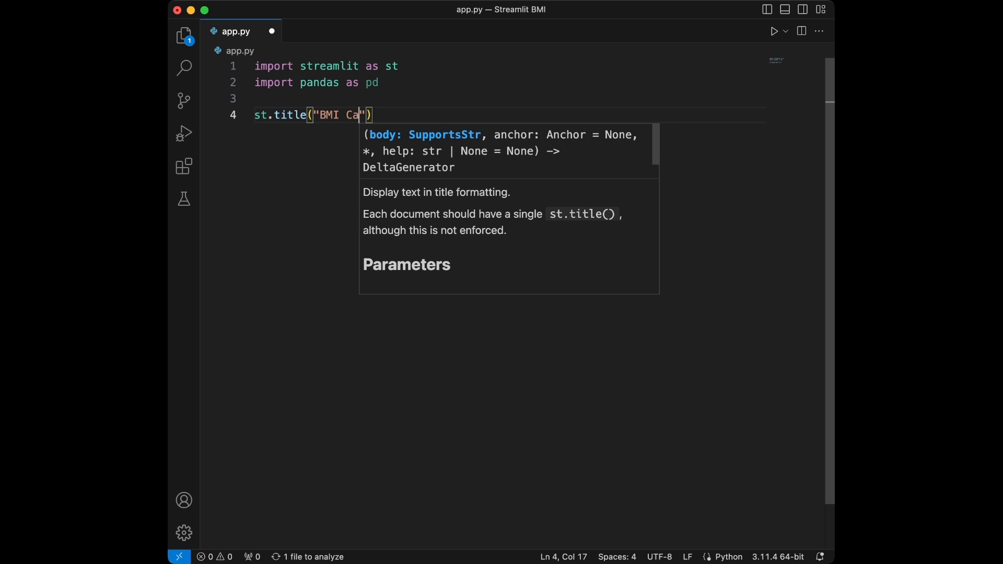
text(lculator)
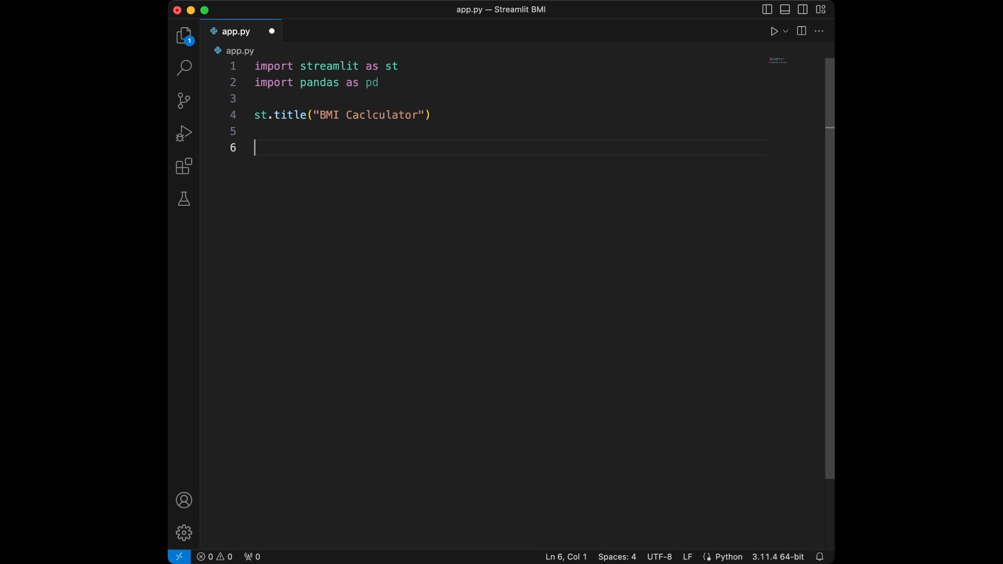
text(height =)
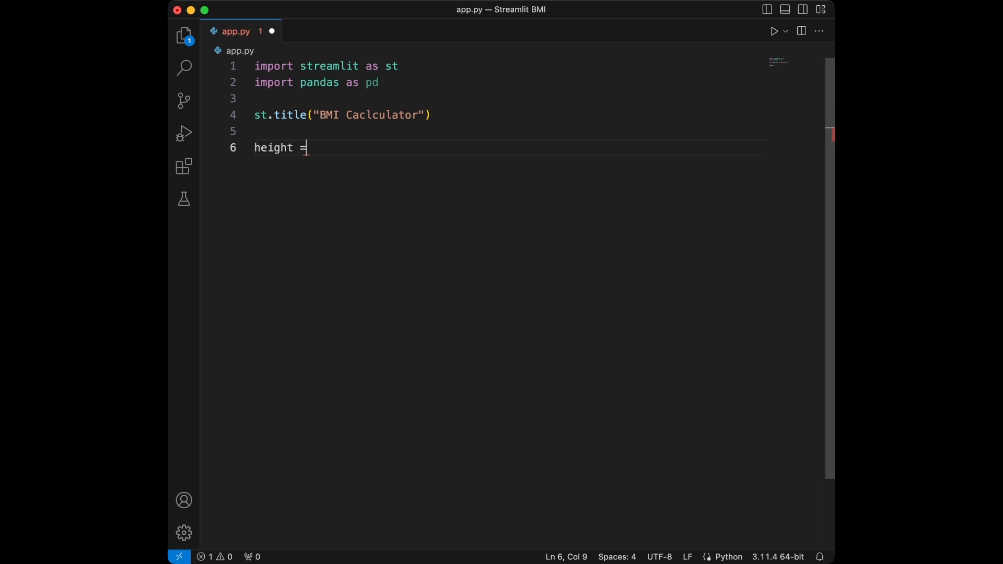
Assign height a slider "Enter your height (in cm):" from 100 to 250, default 175.
text(st.slider("Enter)
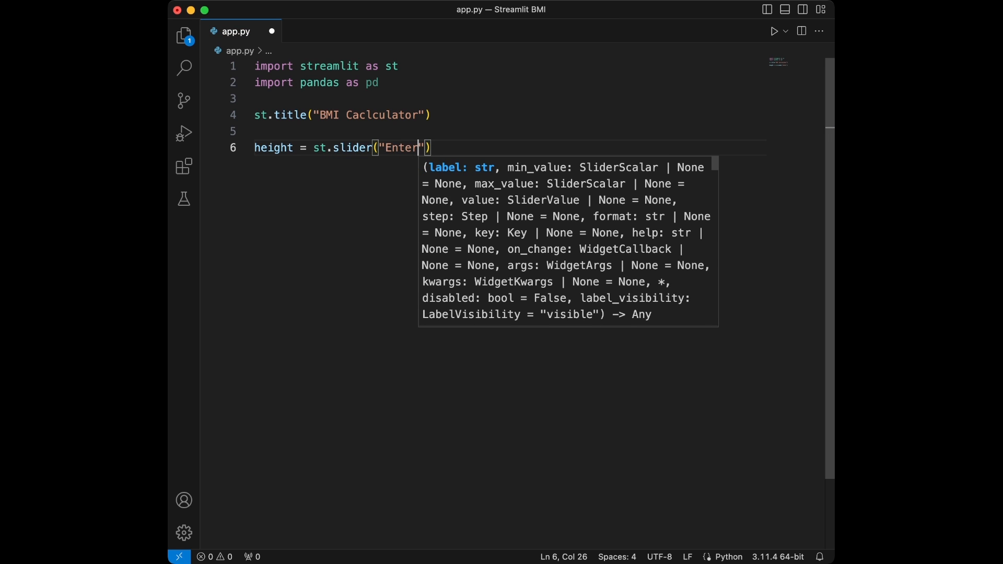
text(your height())
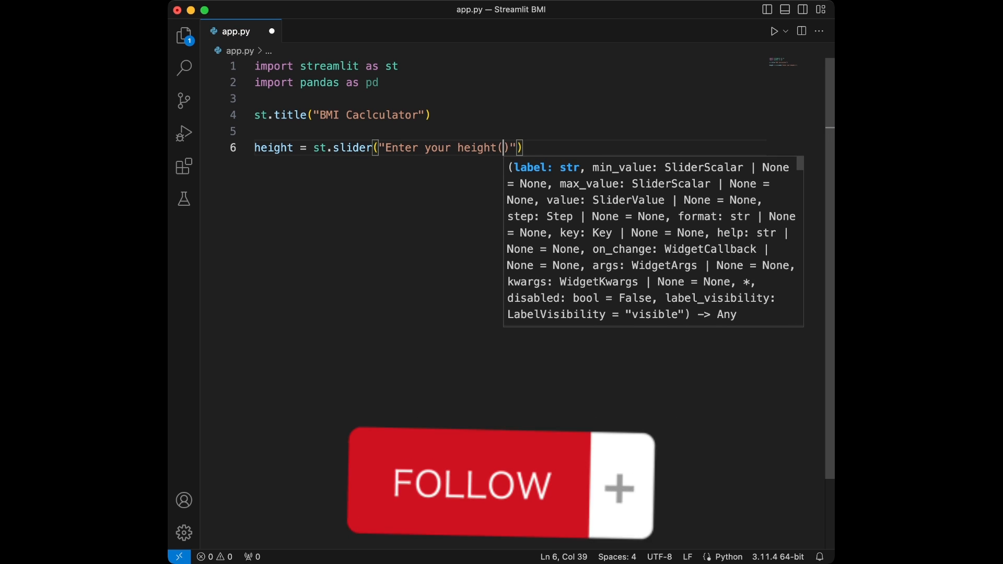
text(in)
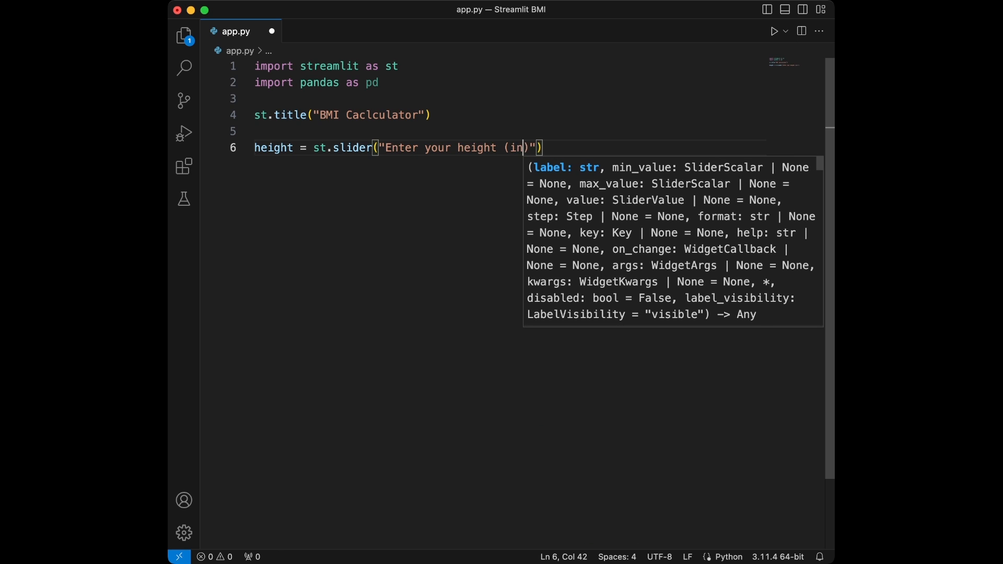
text(cm):)
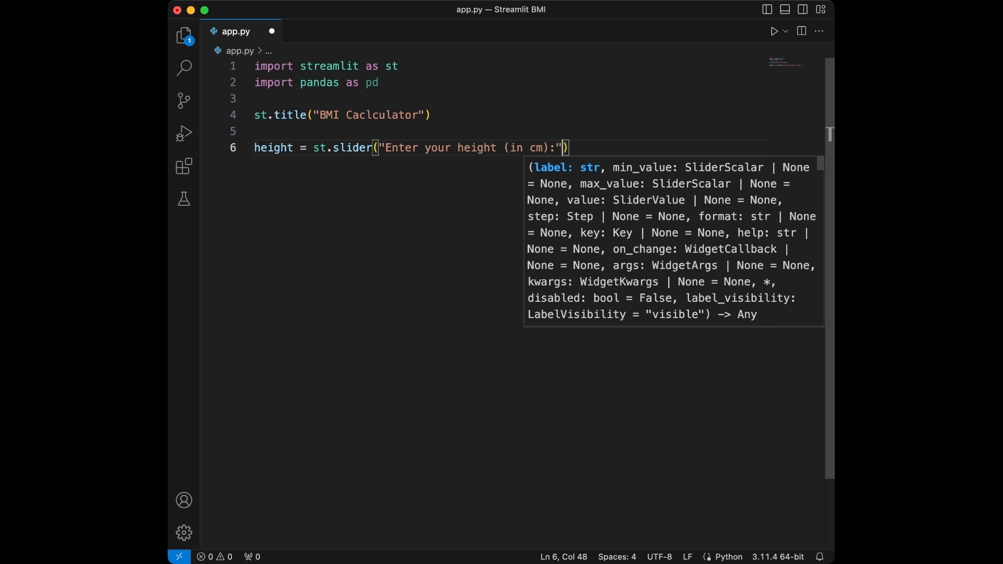
text(,)
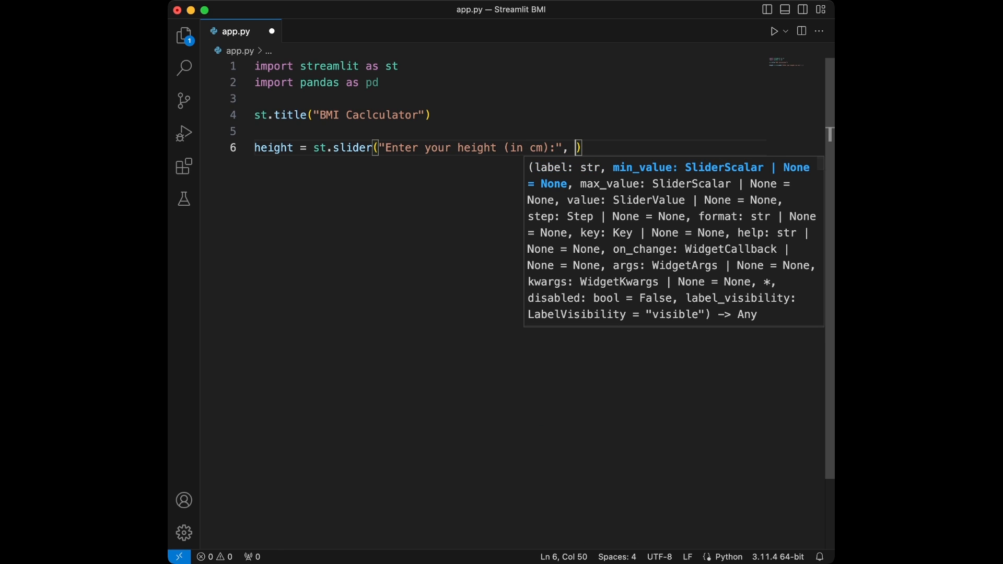
text(100,)
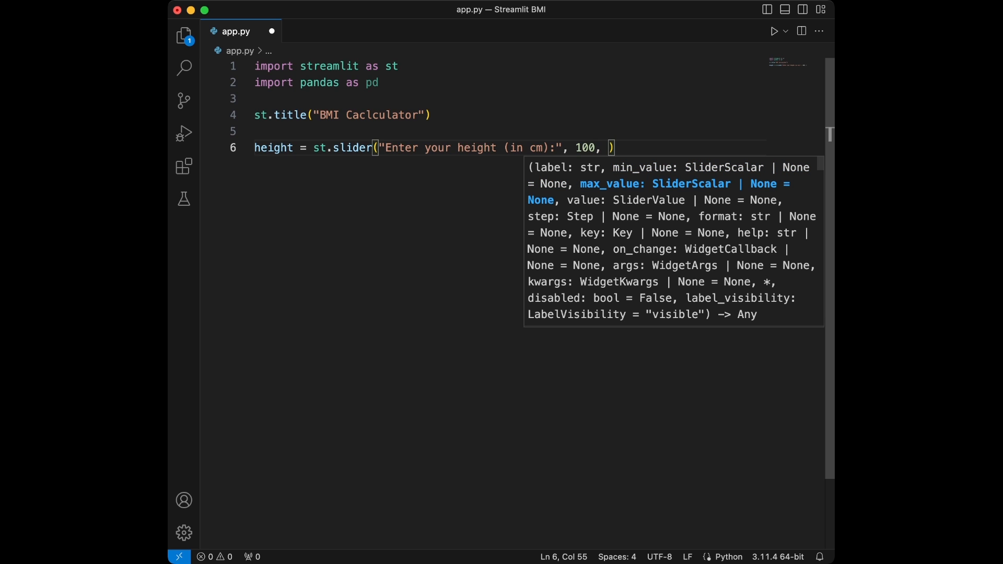
text(250,)
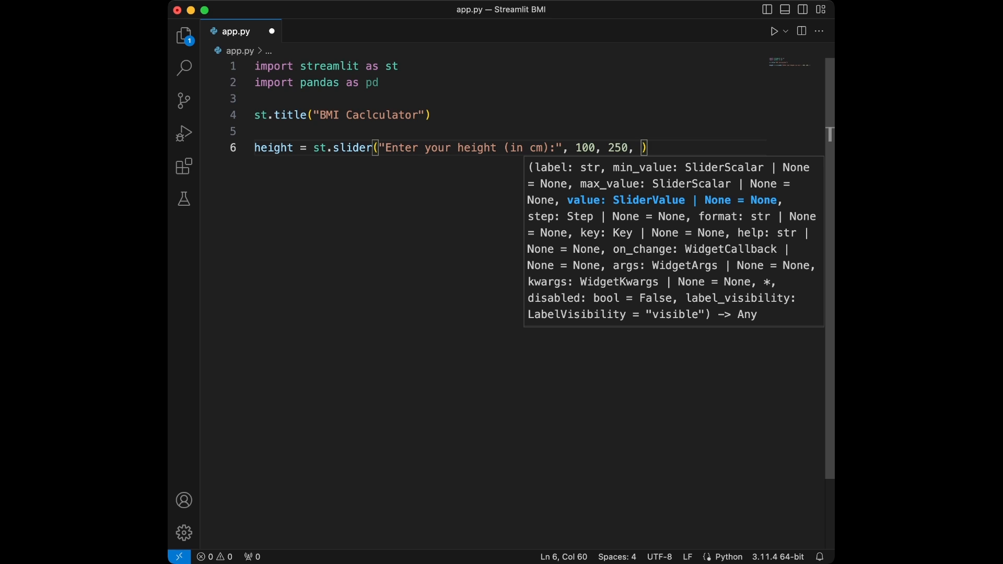
text(175)
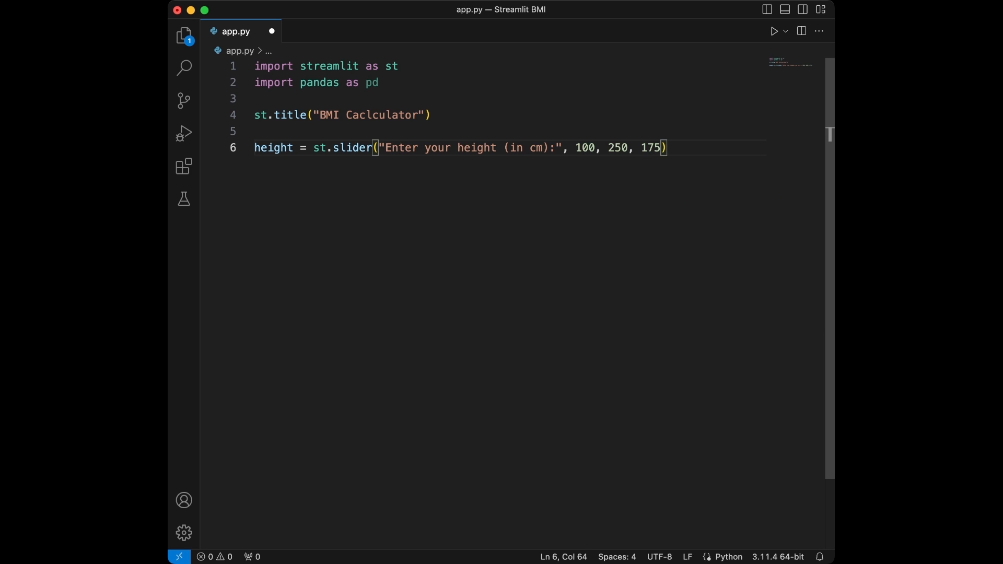
Add a weight slider in kg from 40 to 200, default 70.
text(weight)
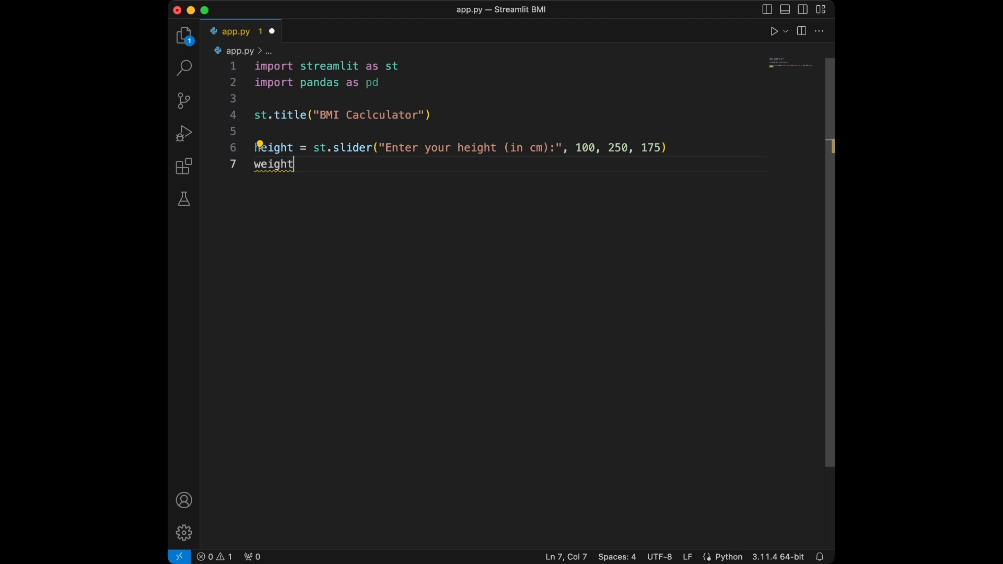
text(= st.sl)
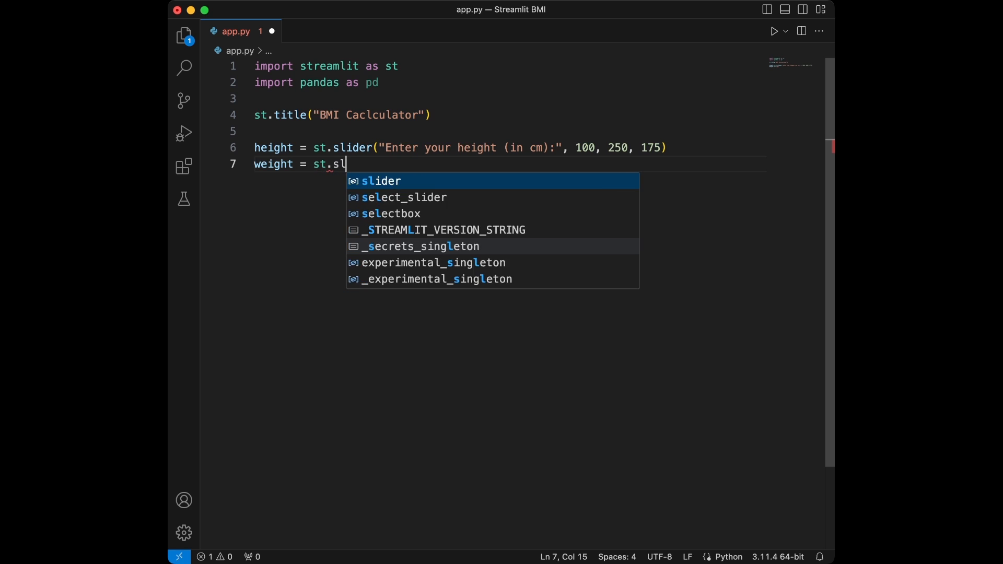
text(ider("Enter your weight "))
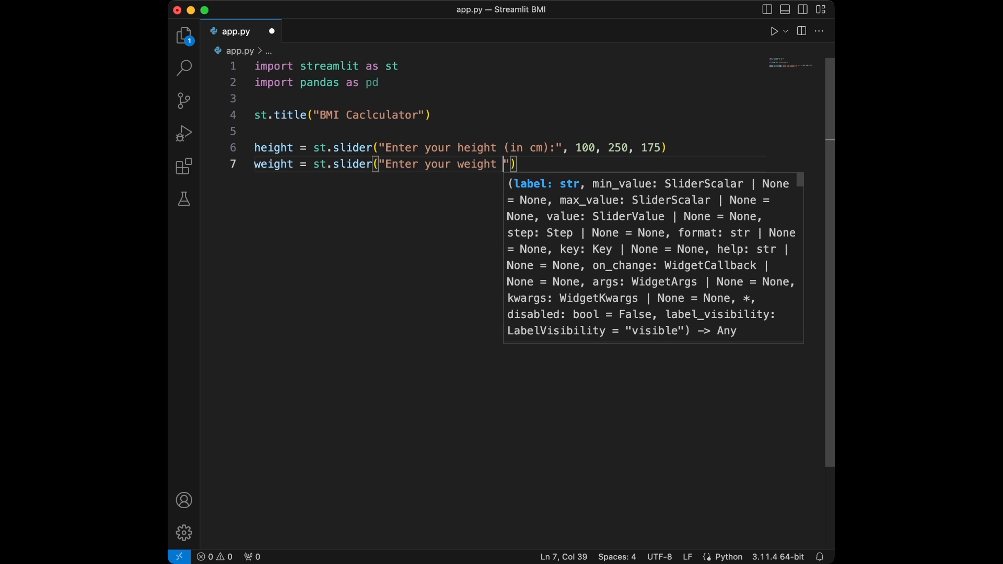
text((in kg)
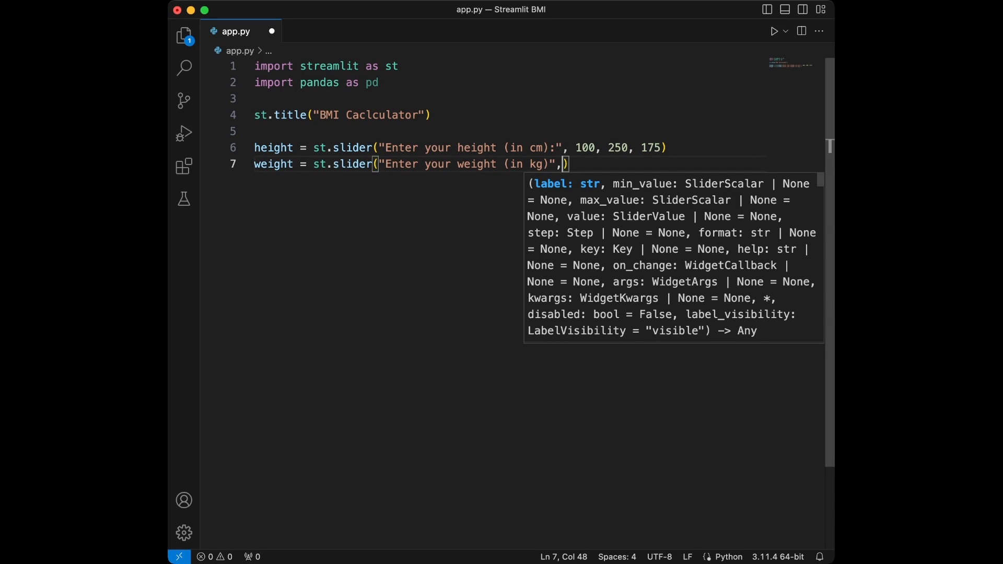
text(40, 2000,)
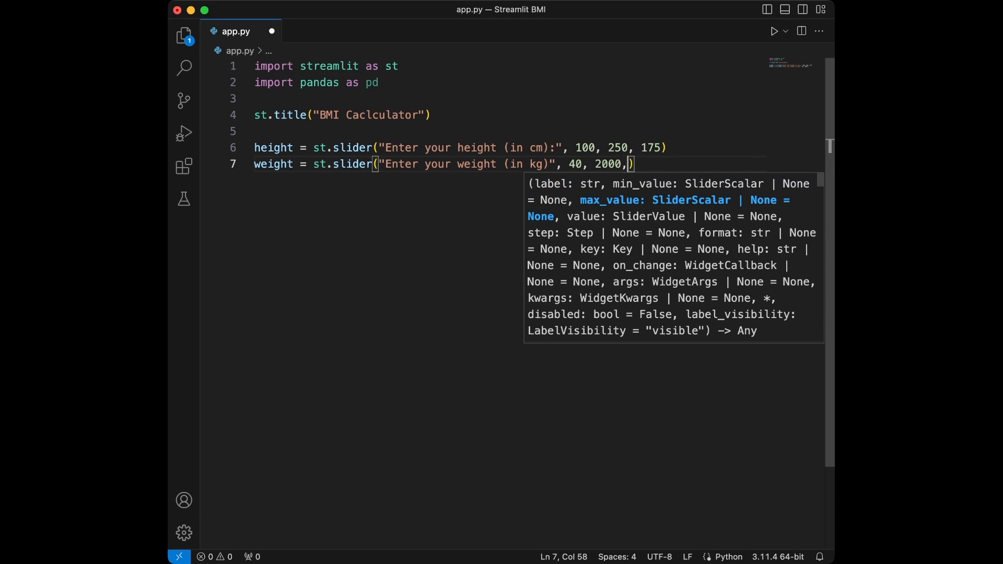
text(200, 70)
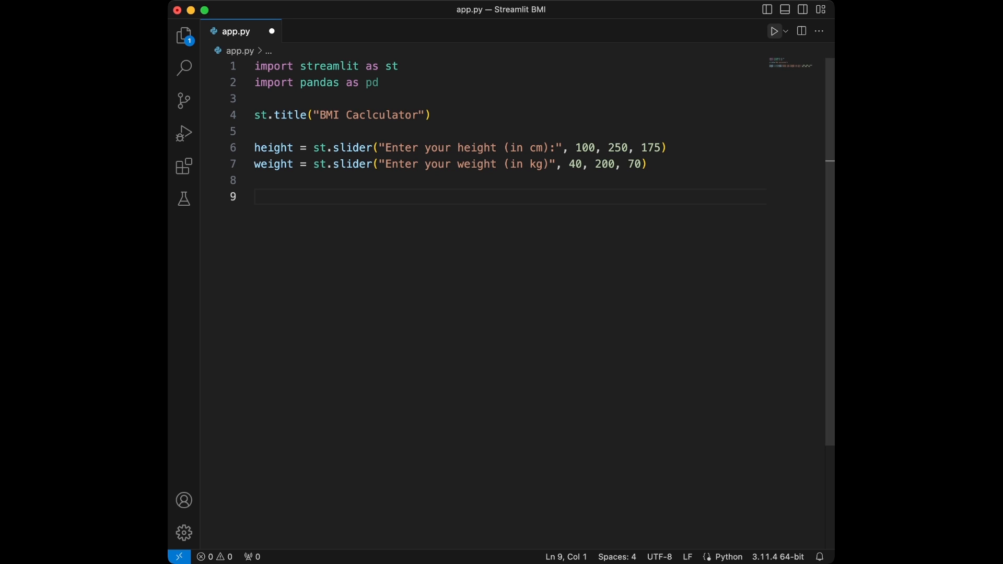
Run app.py with Streamlit so the BMI Caclculator sliders load in Safari.
click(774, 31)
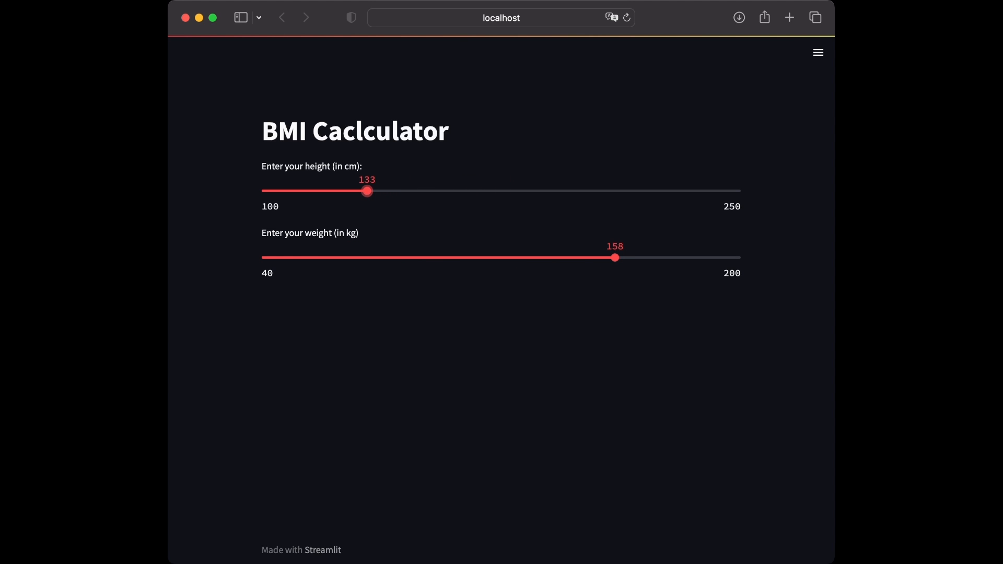
Drag a slider on the Safari page to try a different value.
drag(614, 257, 505, 257)
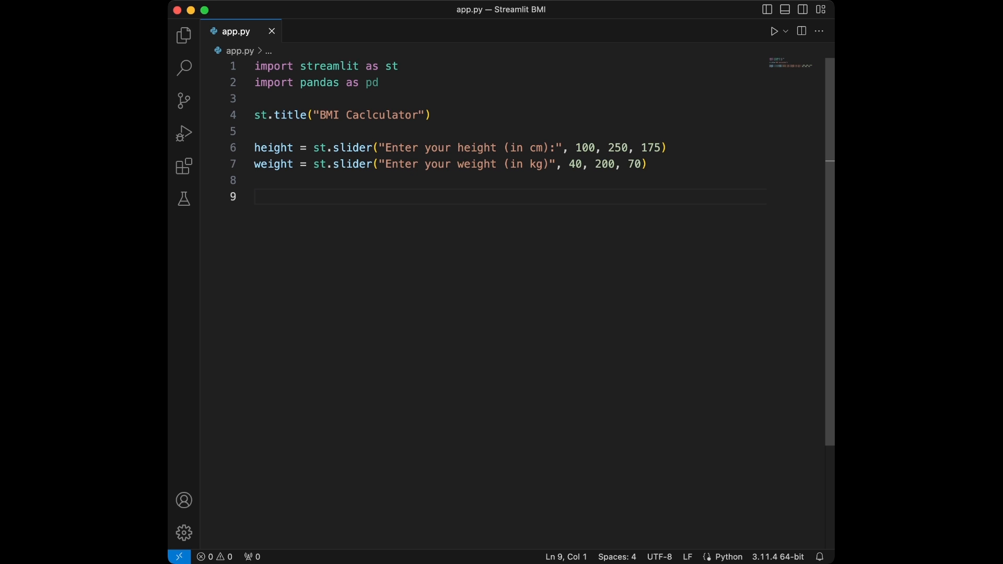
Write bmi = weight / ((height/100) ** 2) on line 9.
text(b)
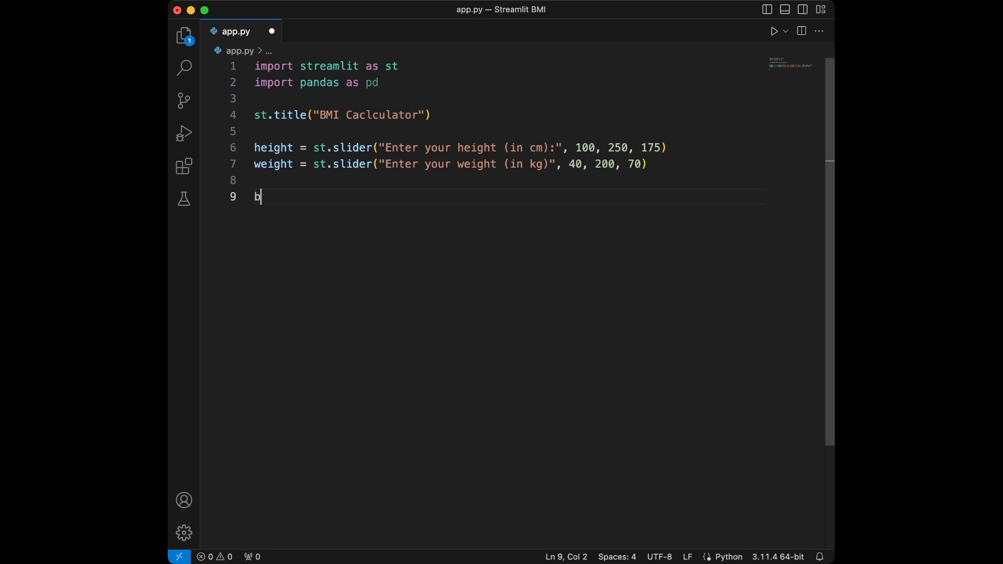
text(mi = w)
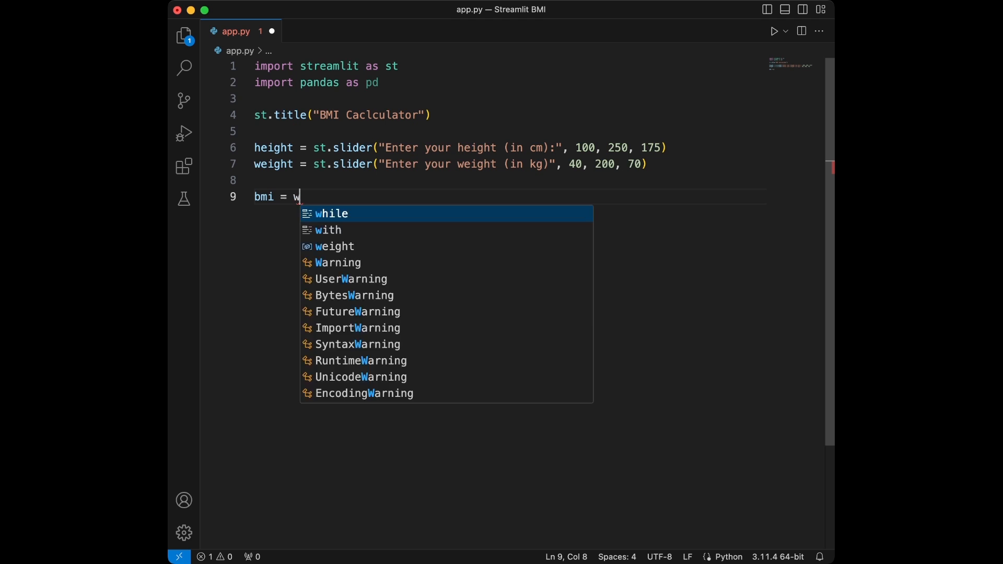
text(eight / (()
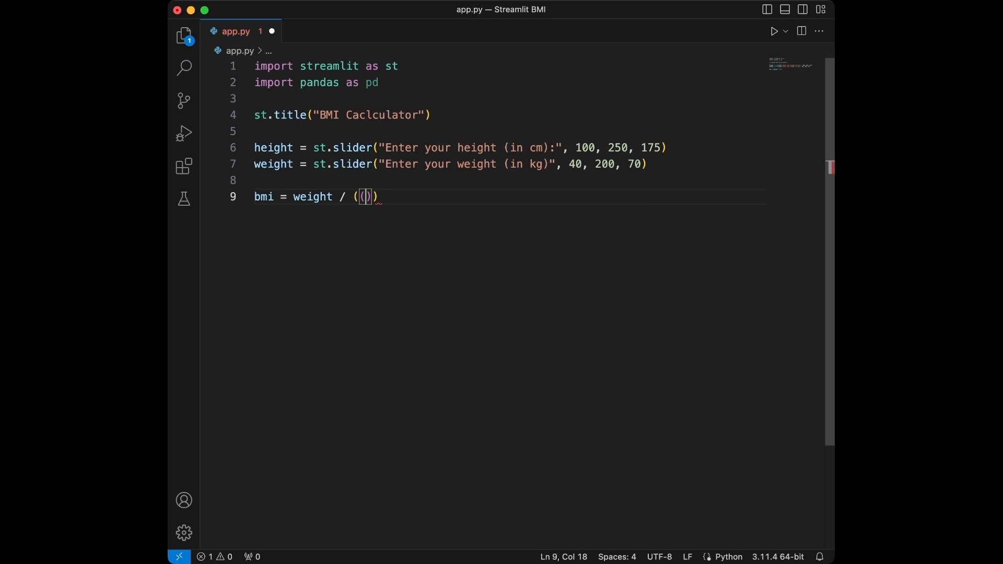
text(height/100)
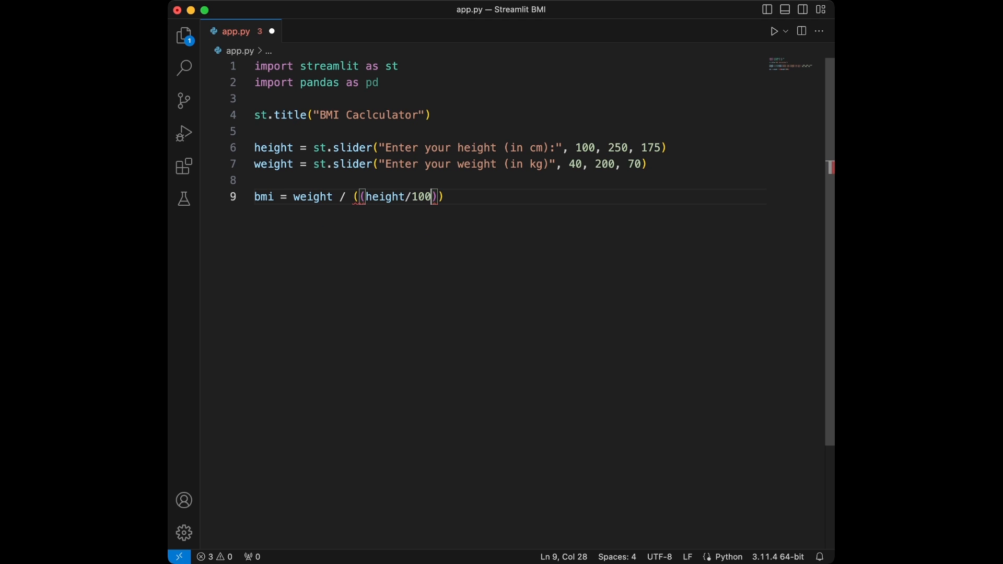
text(**)
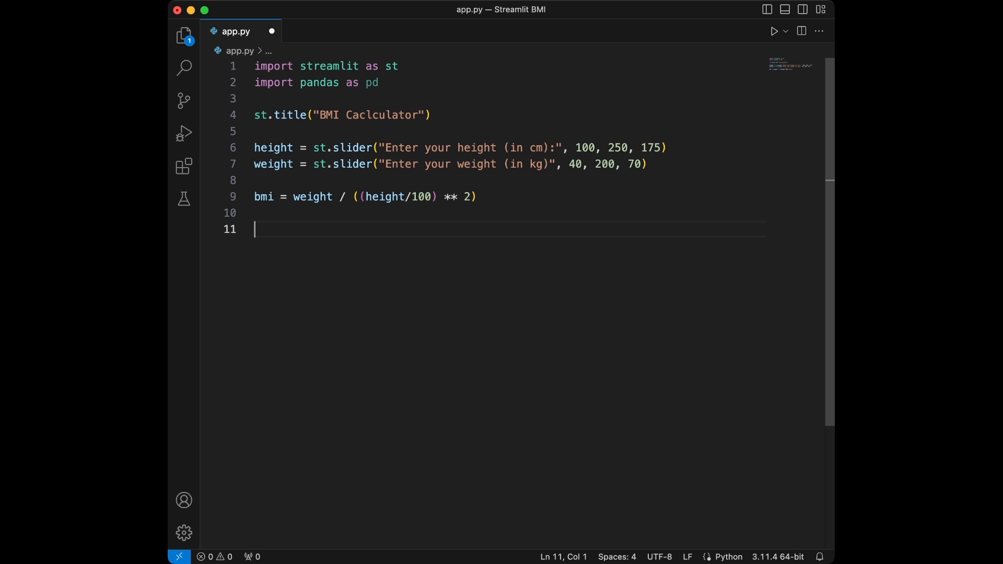
Add st.write(f"Your BMI is {bmi:.2f}") on line 11.
text(st.write)
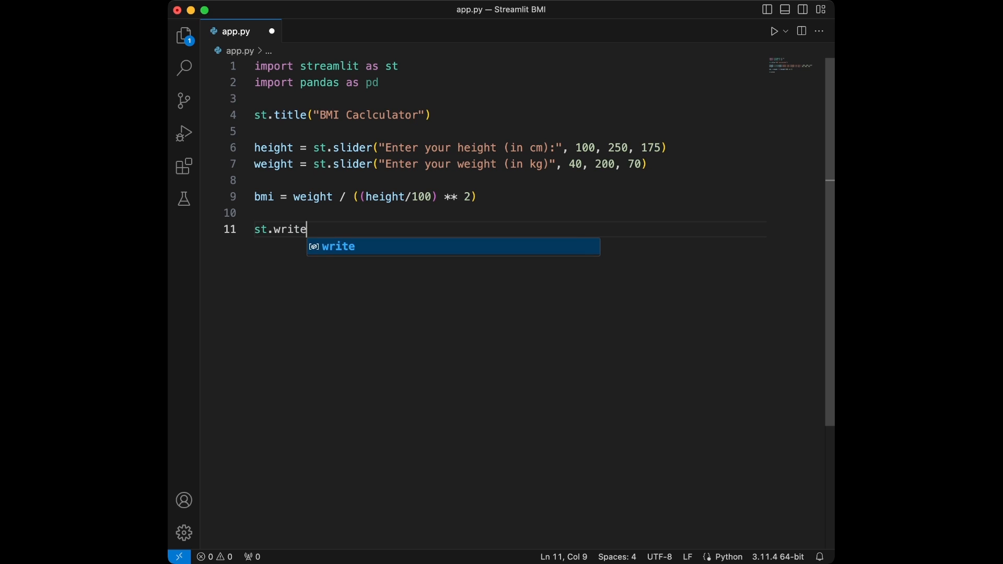
text((f")
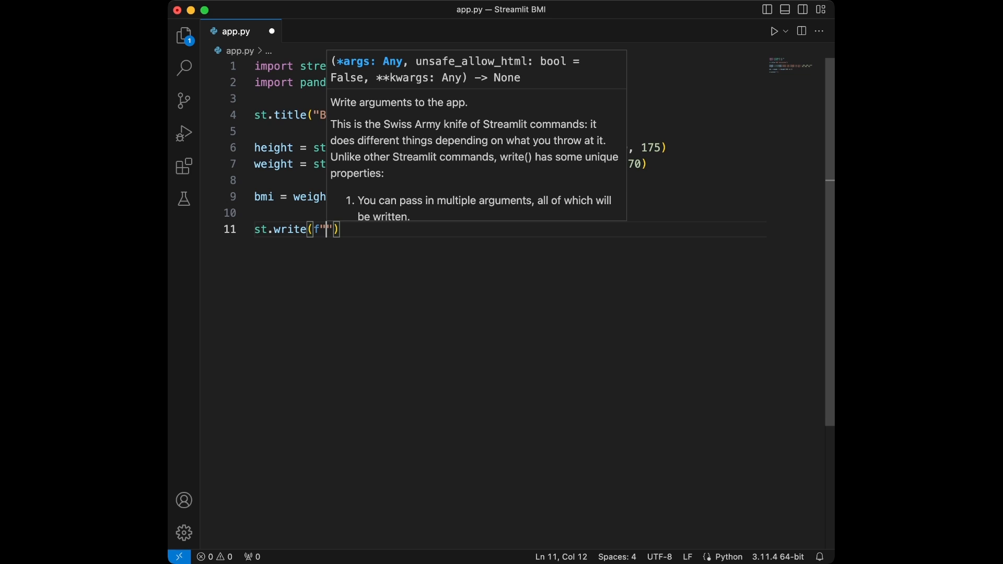
text(Your BMI ,)
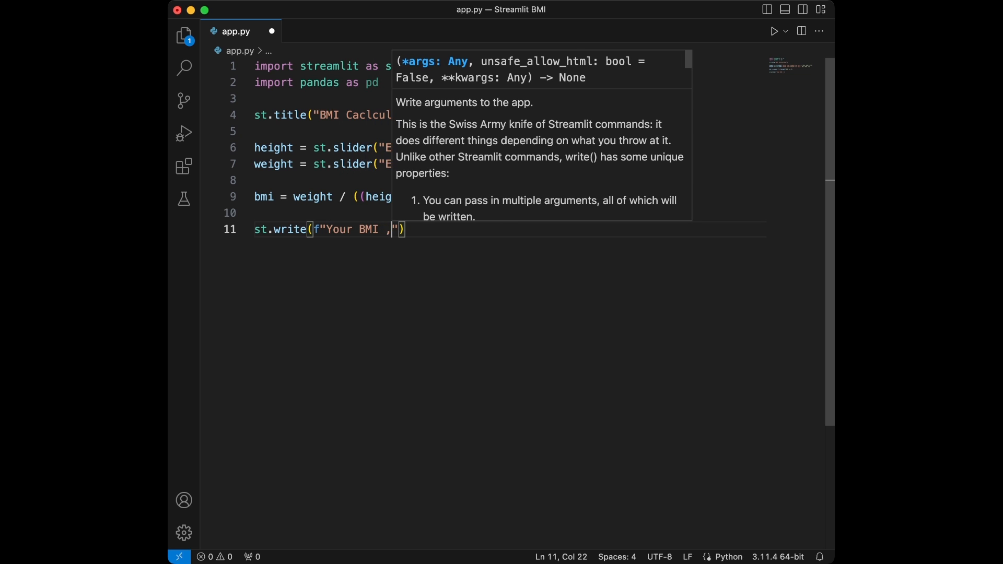
text(is {bm)
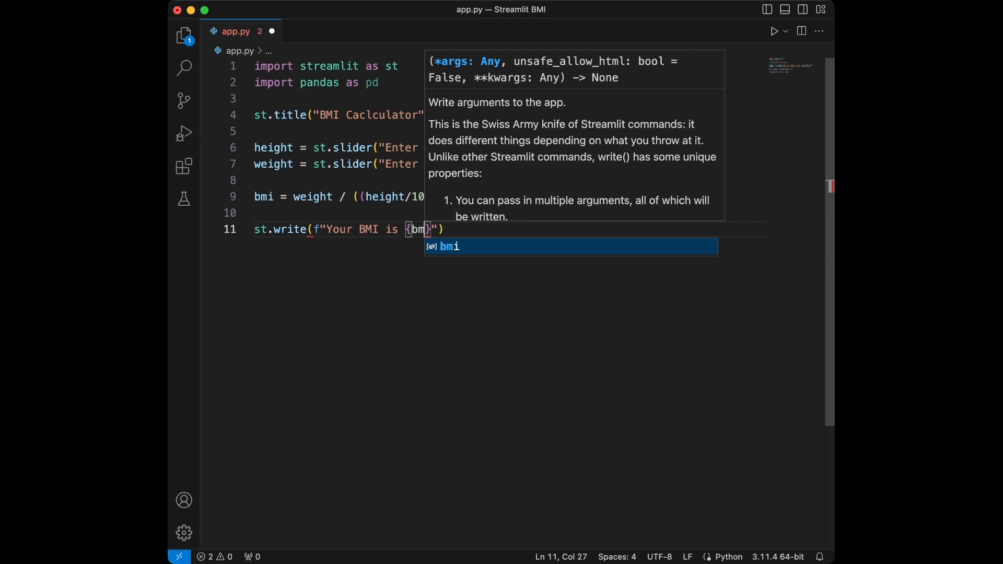
text(:.2f)
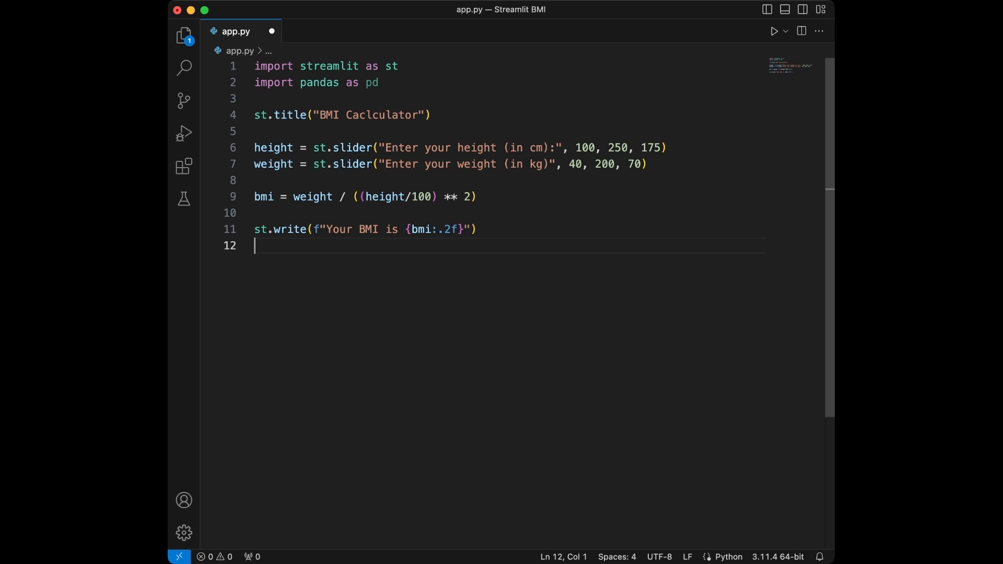
Write a "### BMI Categories ###" heading and an "Underweight: BMI less than 18.5" line.
key(enter)
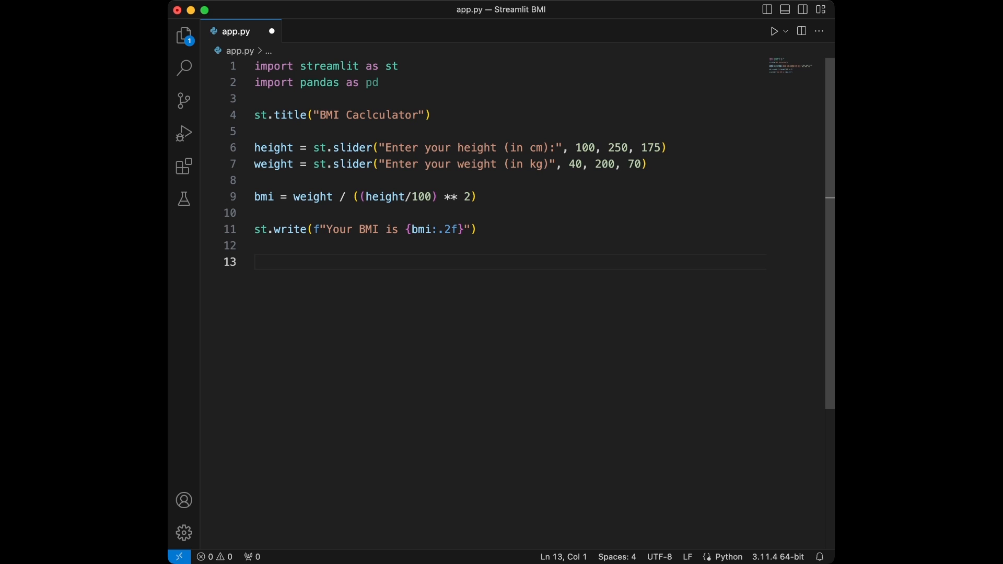
text(st.write()
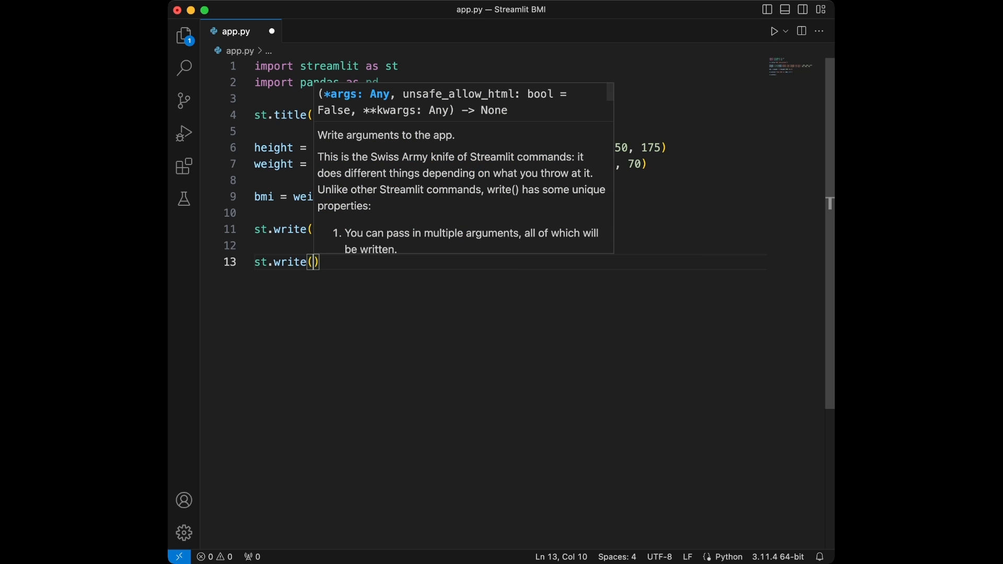
text("###B")
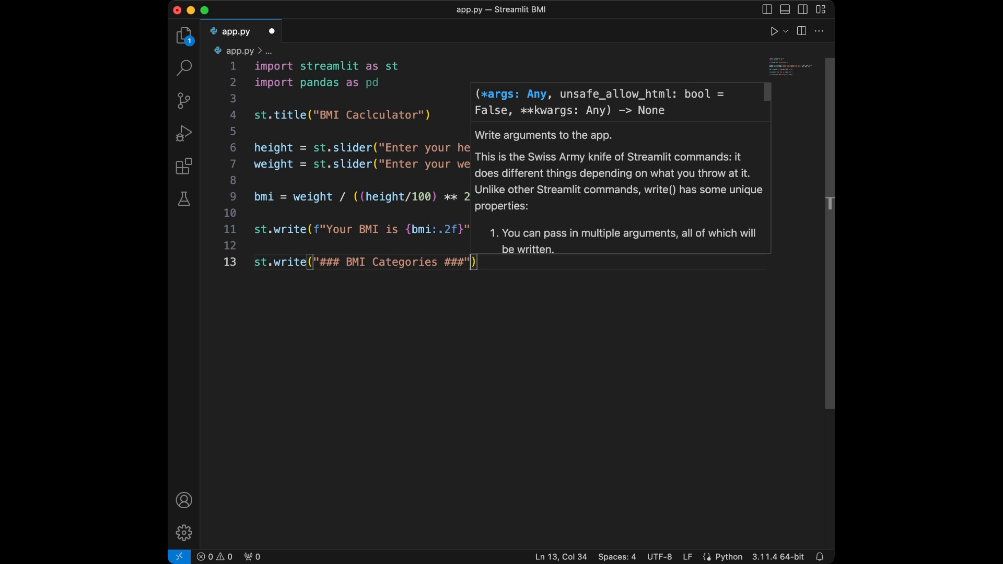
text(st.write("- Underweight:)
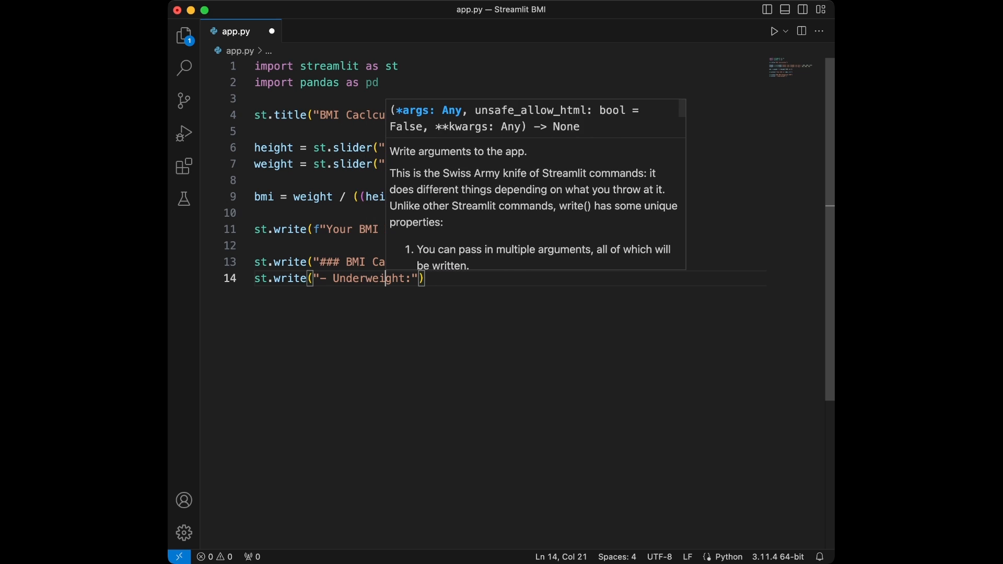
text(BMI less than 18.5)
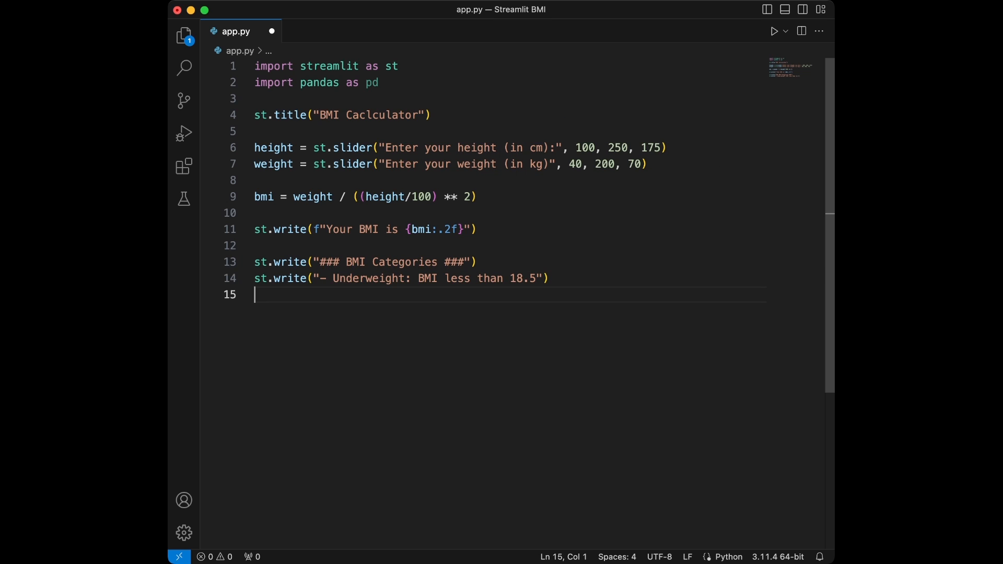
Add Normal weight 18.5–24.9, Overweight 25–29.9 and Obesity 30-or-greater category lines.
text(st.write("- Normal weight: BMI between 18.5 and 24)
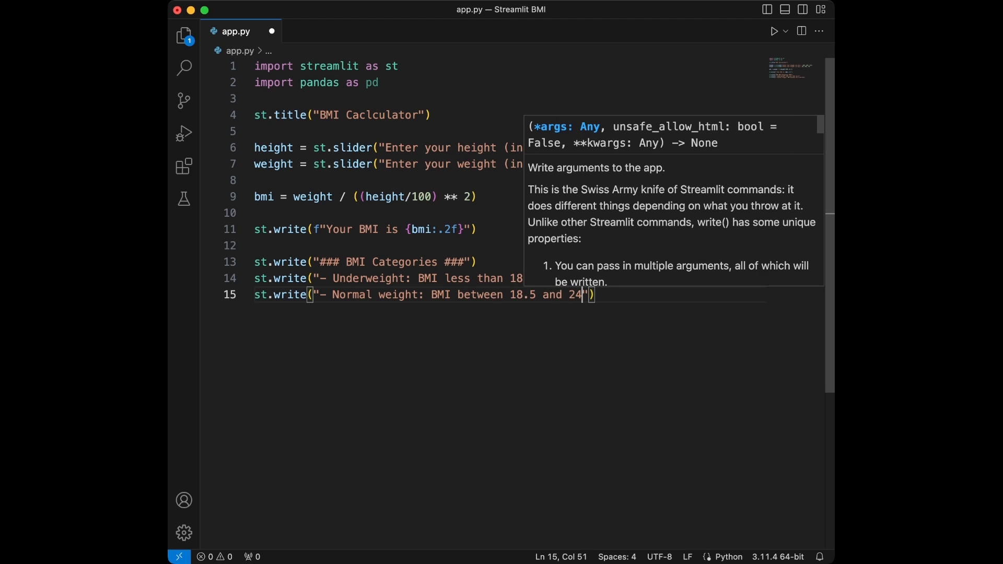
text(.9)
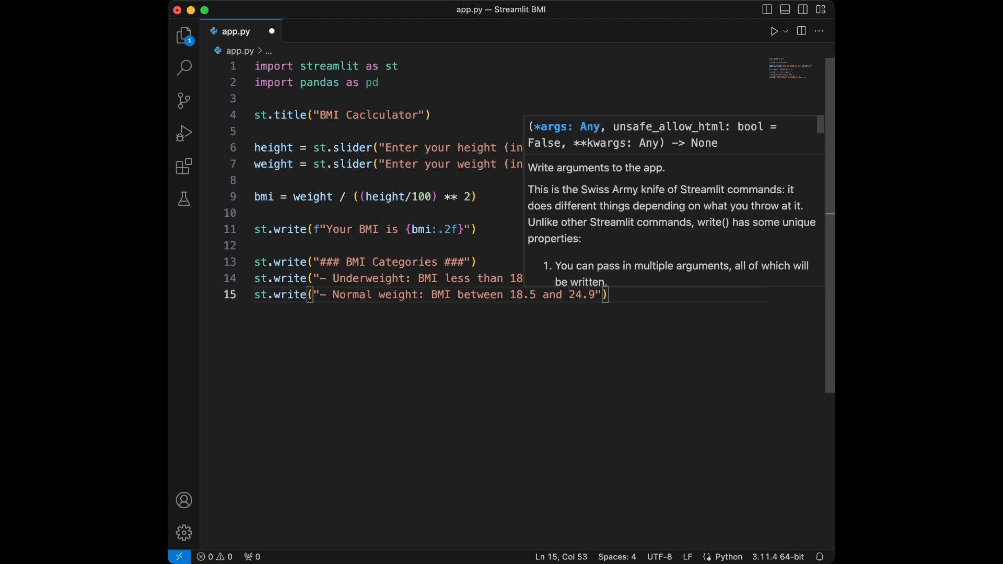
text(st.wi)
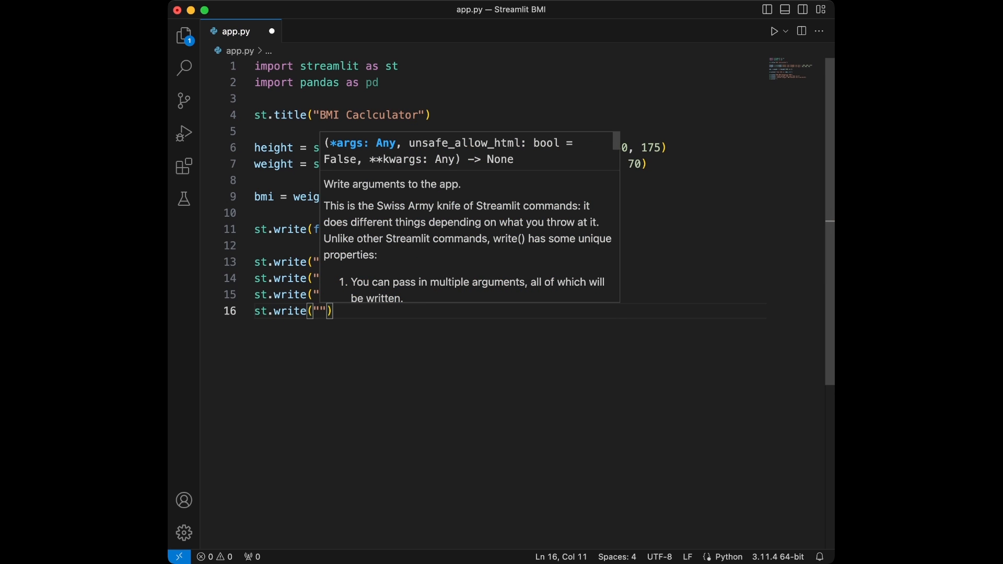
text(- Overvw)
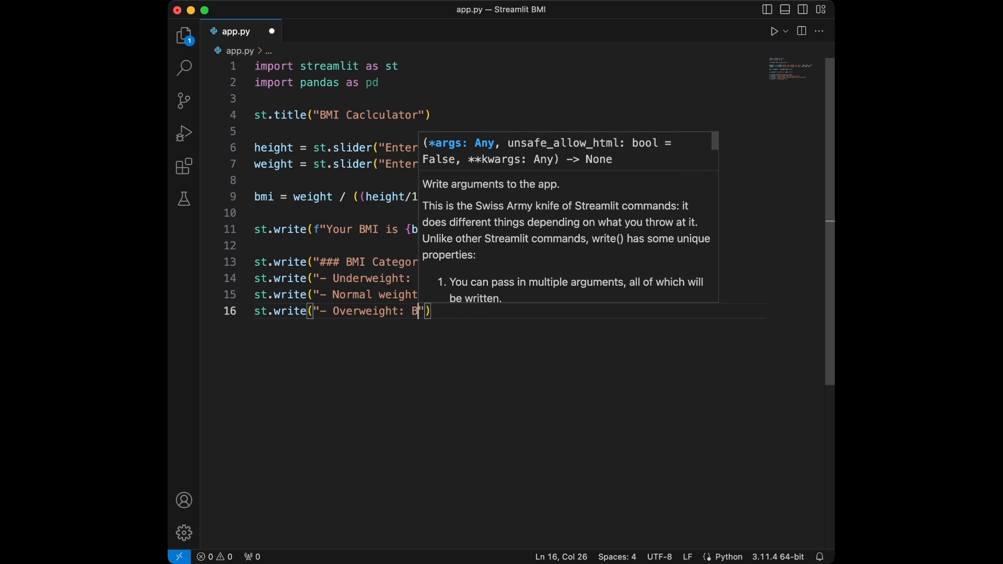
text(BMI between 25 and 29.9)
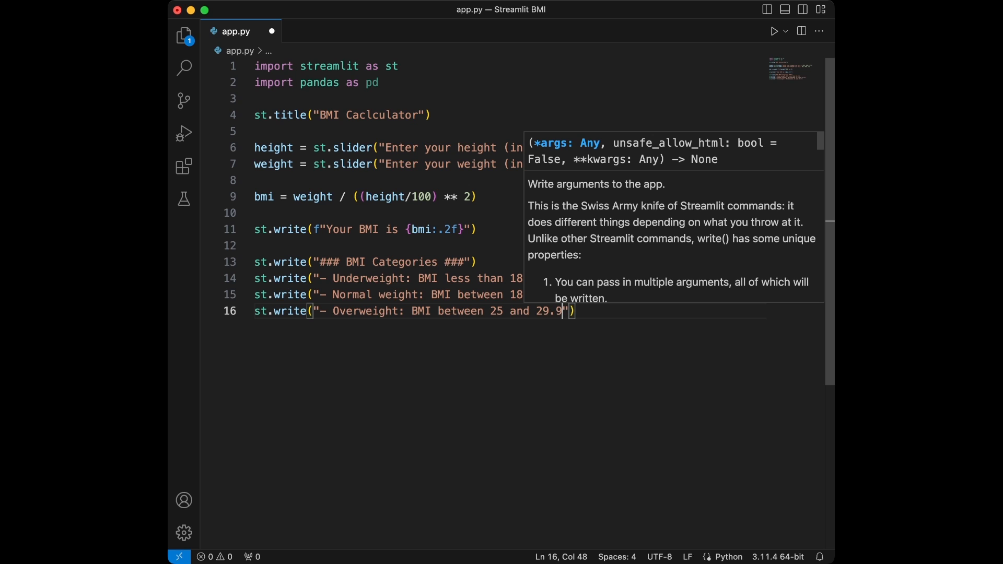
text(s)
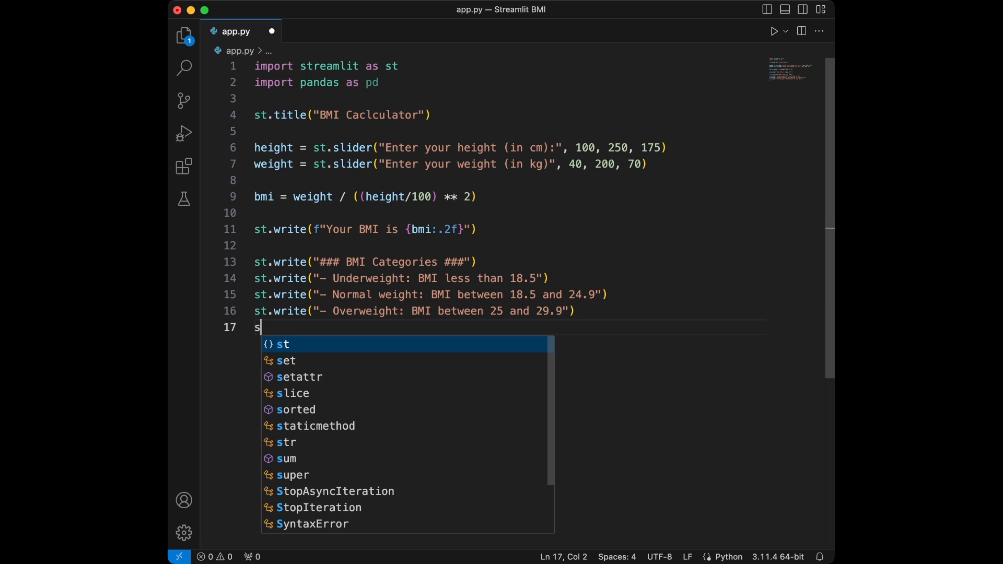
text(t.write("- Obesity: BMI 30 or greater)
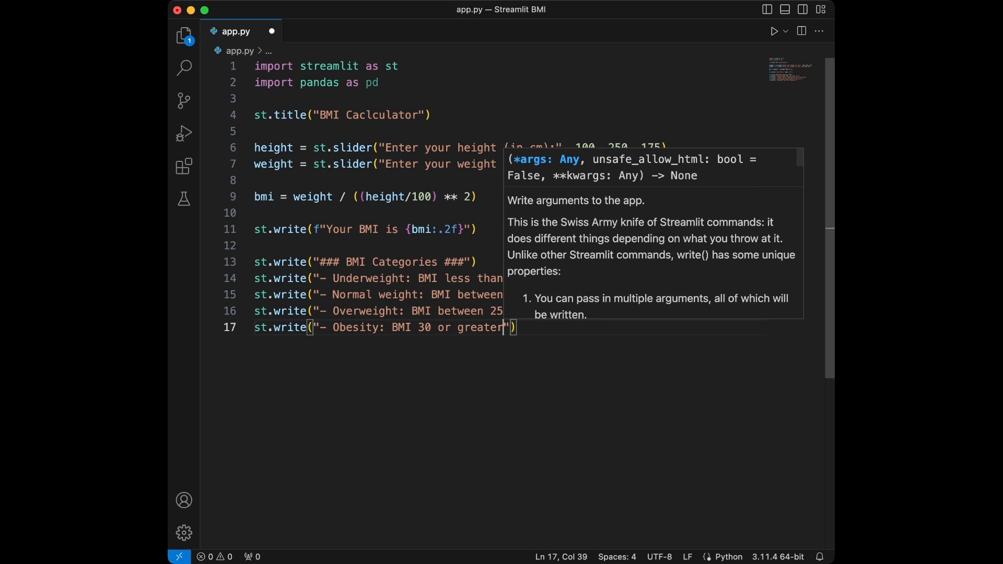
key(enter)
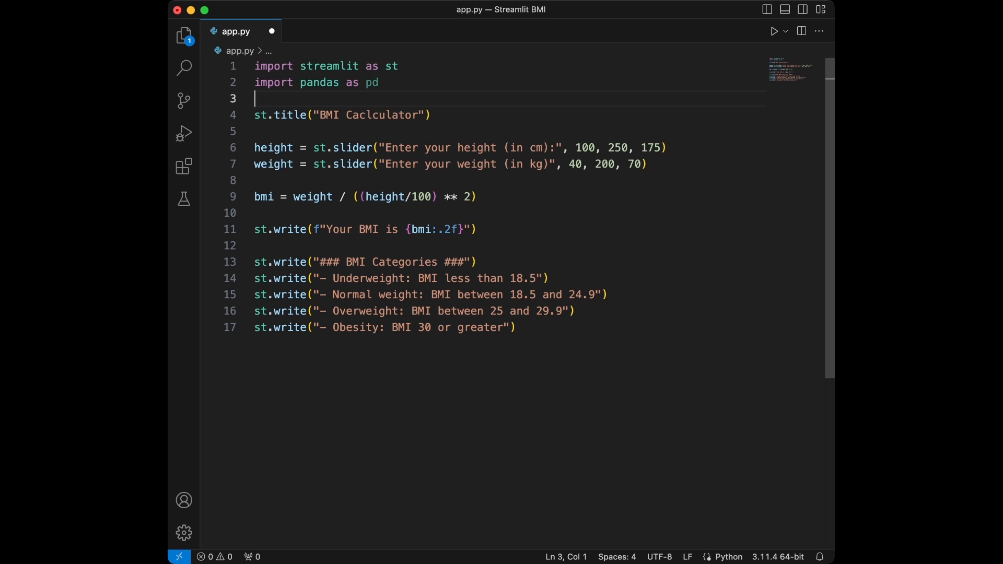
Run streamlit run app.py to show BMI 22.86 and the category list.
click(774, 31)
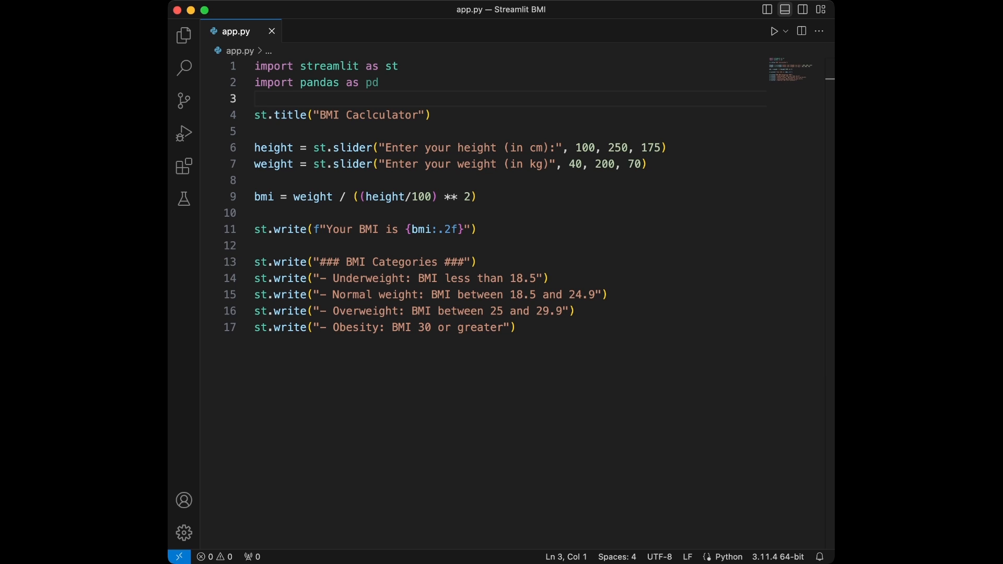
text(stream)
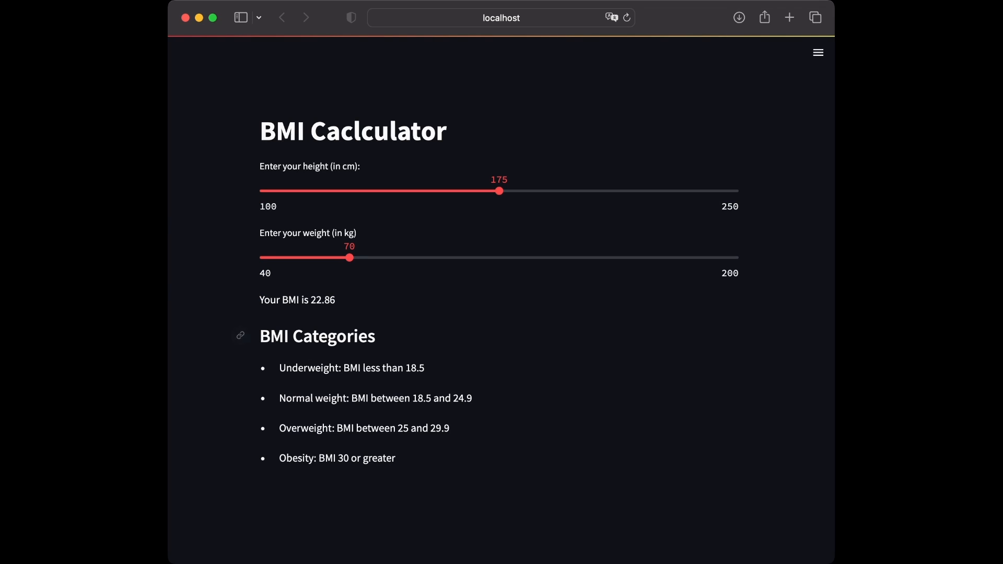
Vary height (183, 223, 129, 206 cm) and weight (90, 64, 151, 78 kg) to check BMI updates.
drag(499, 190, 522, 191)
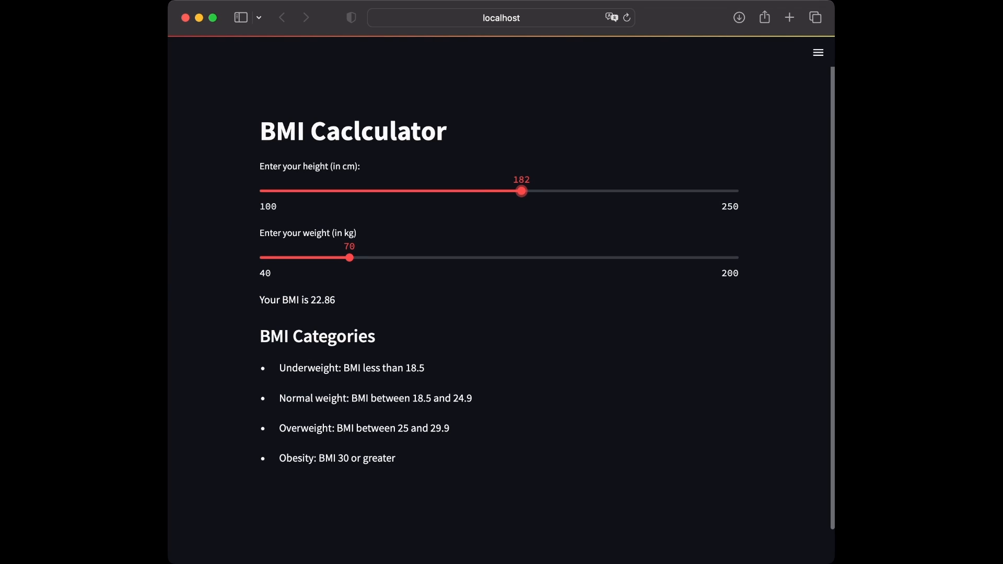
drag(521, 191, 525, 191)
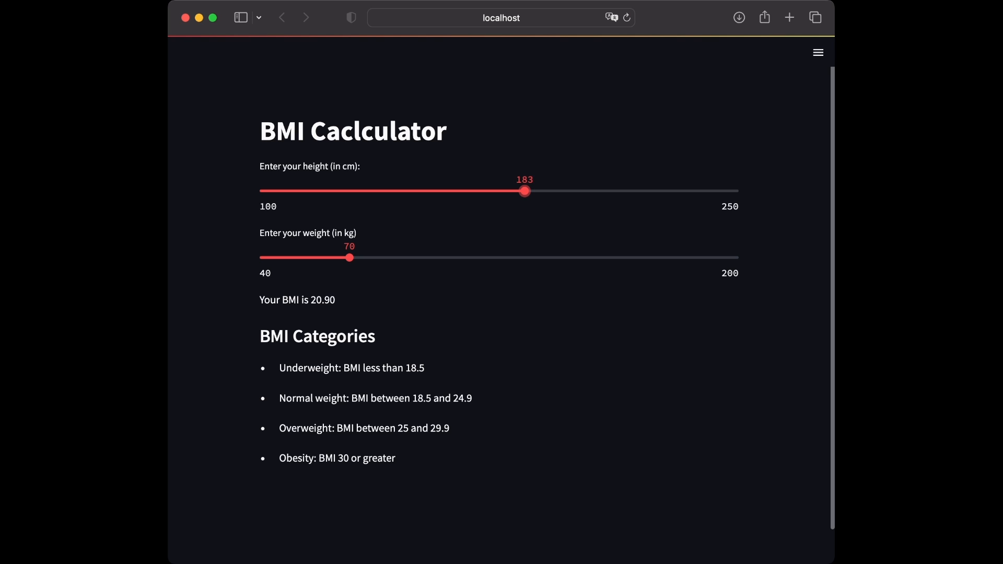
drag(349, 257, 403, 257)
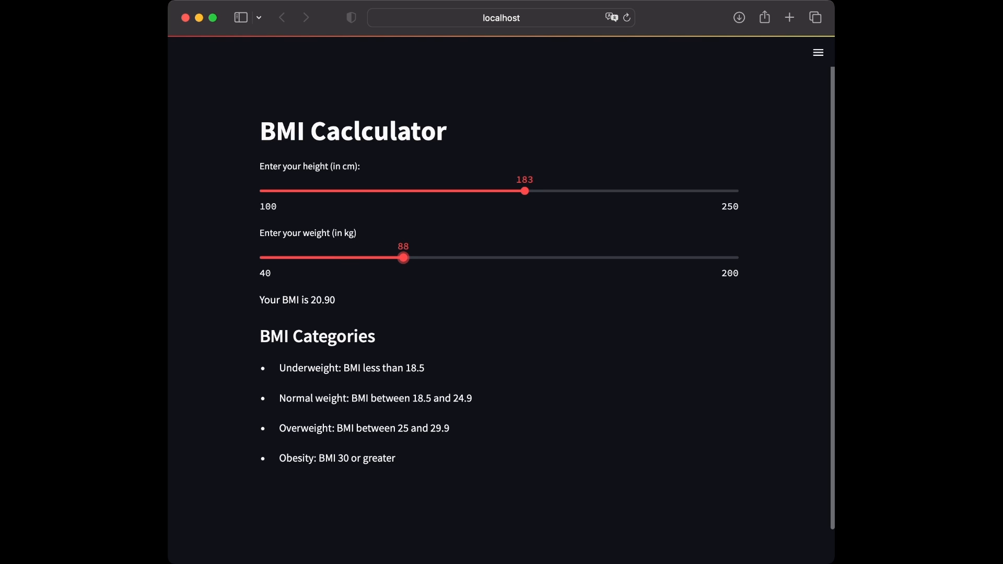
drag(403, 258, 410, 258)
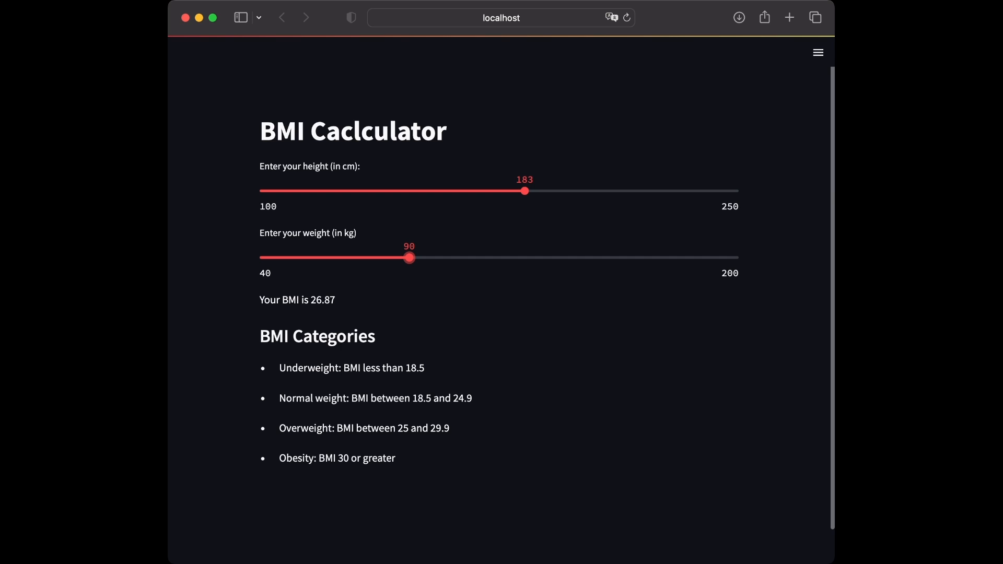
drag(524, 191, 652, 191)
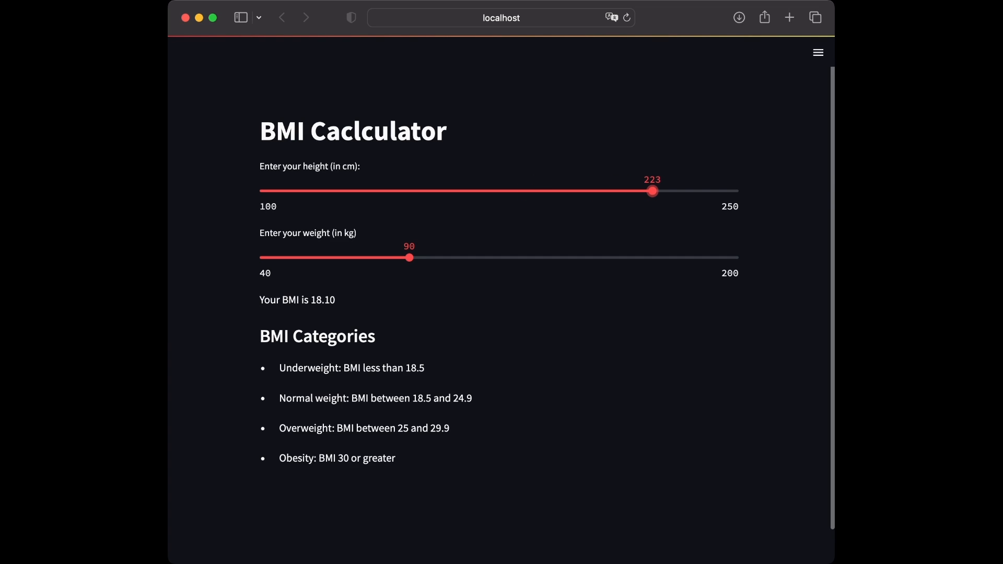
drag(409, 257, 330, 257)
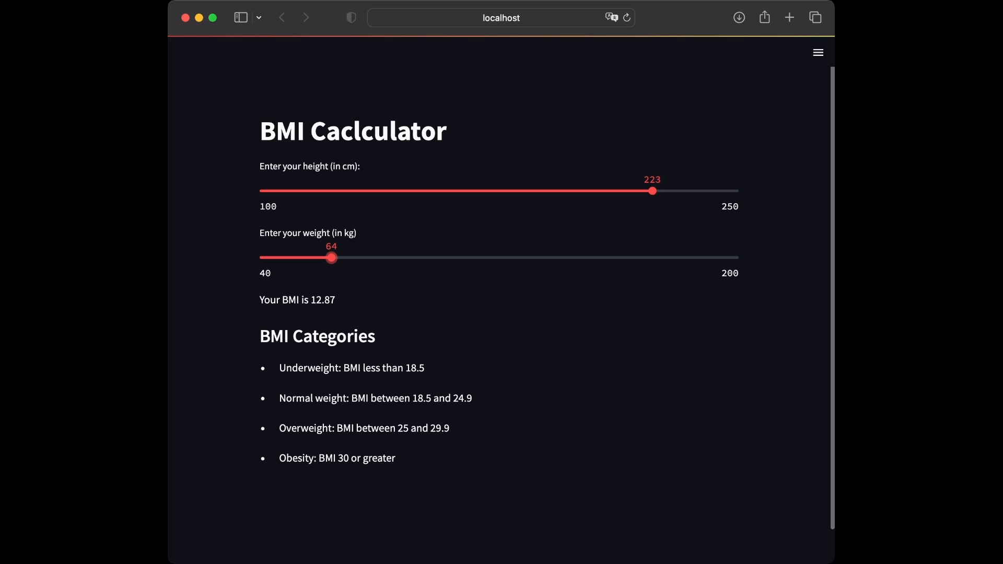
drag(331, 258, 591, 257)
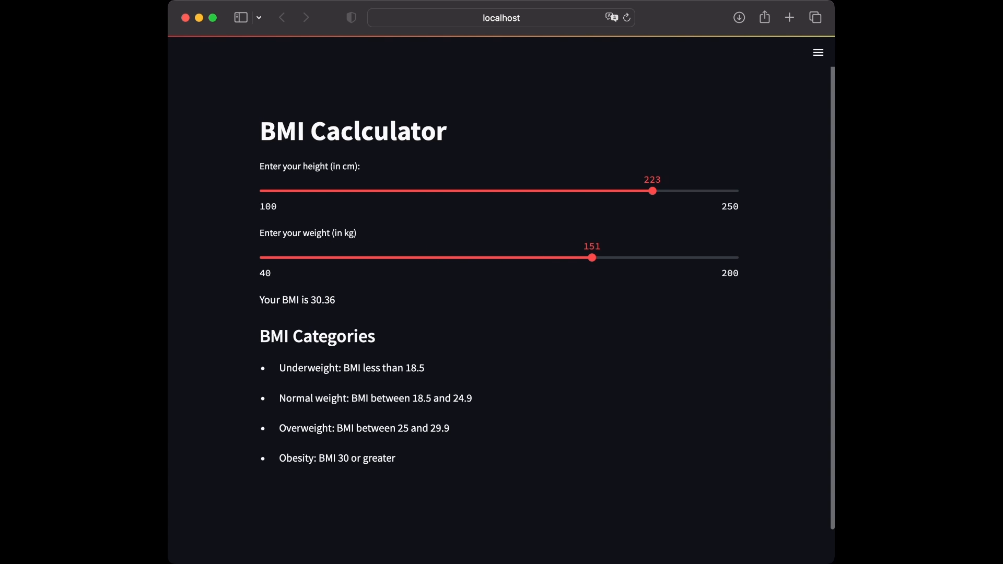
drag(652, 191, 351, 191)
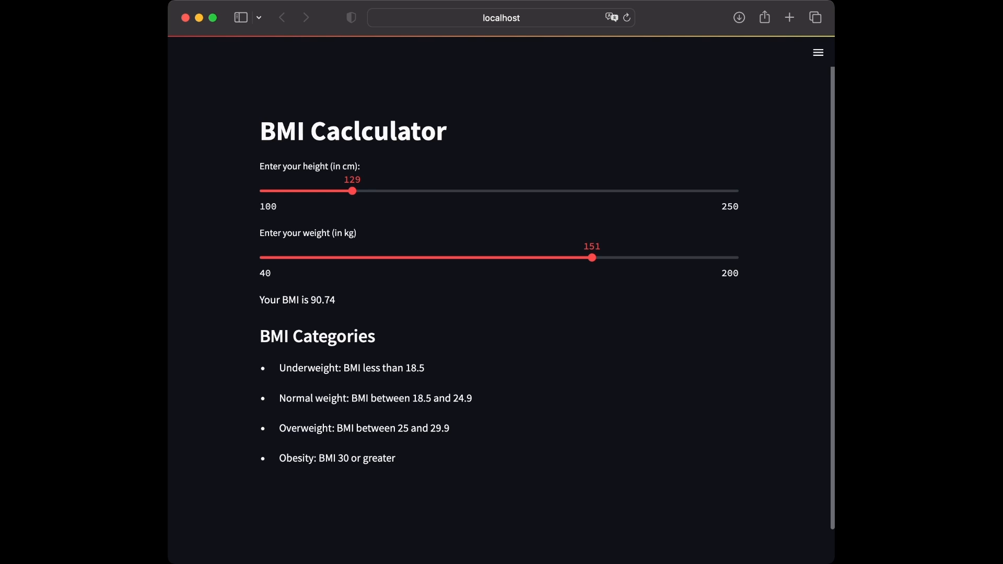
drag(351, 190, 598, 191)
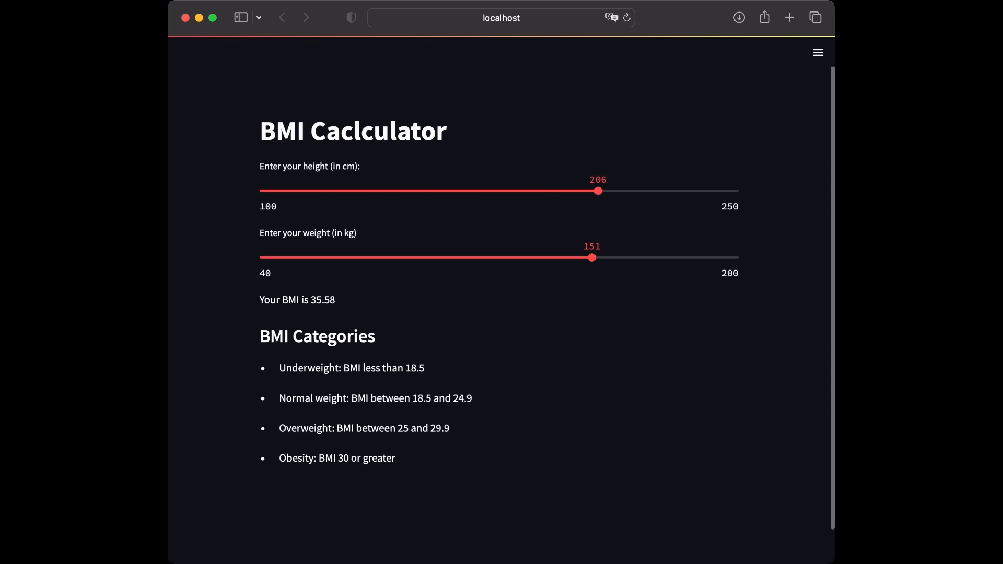
drag(592, 258, 374, 257)
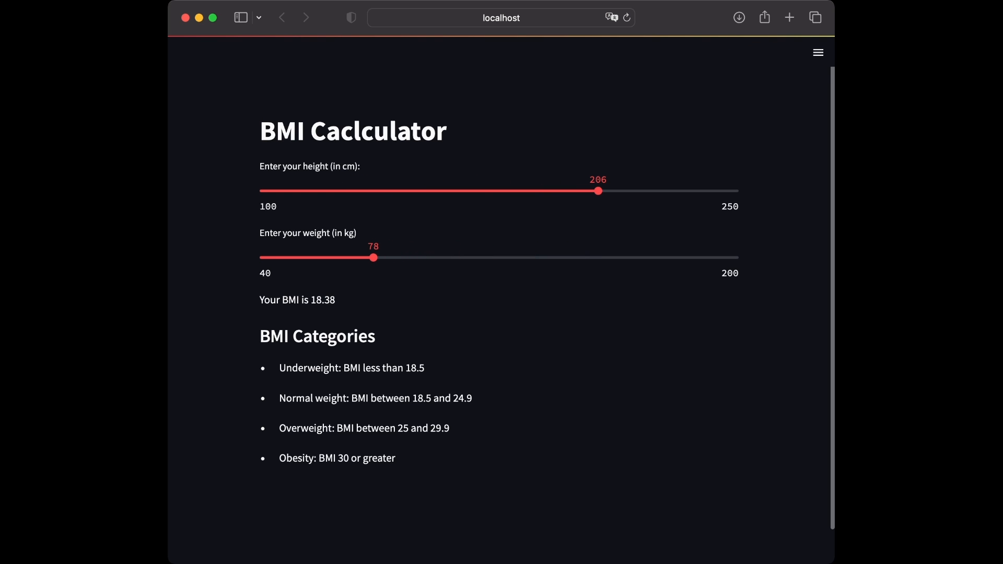
Select the BMI result, try weights 105 and 126 kg, heights 170 and 195 cm, then open the app menu.
triple_click(297, 299)
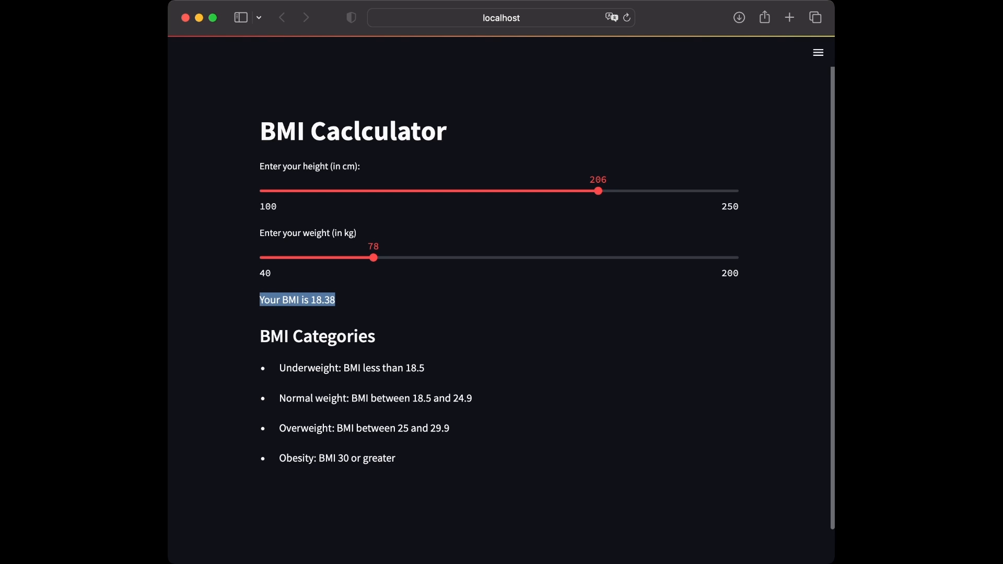
drag(374, 257, 455, 257)
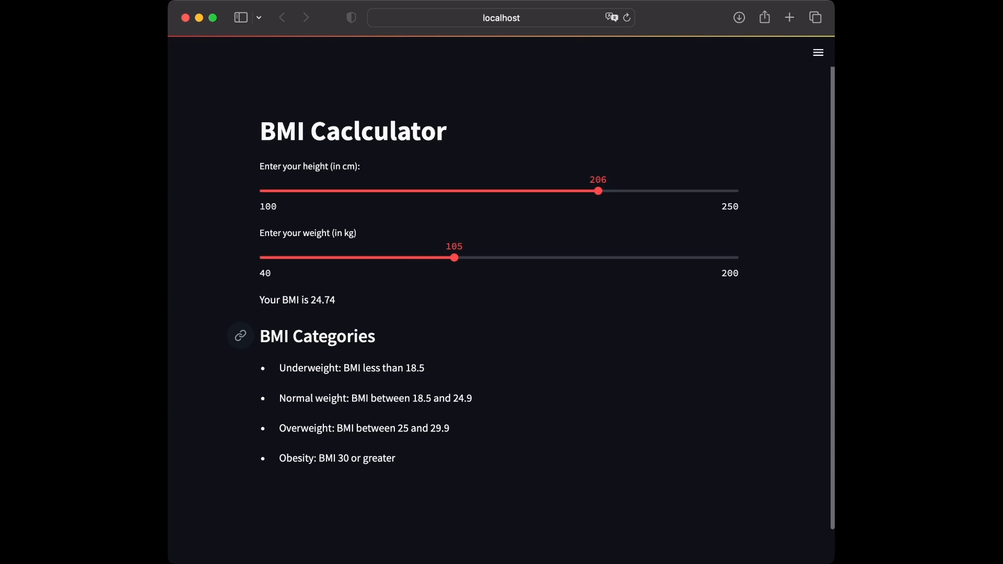
drag(260, 330, 395, 459)
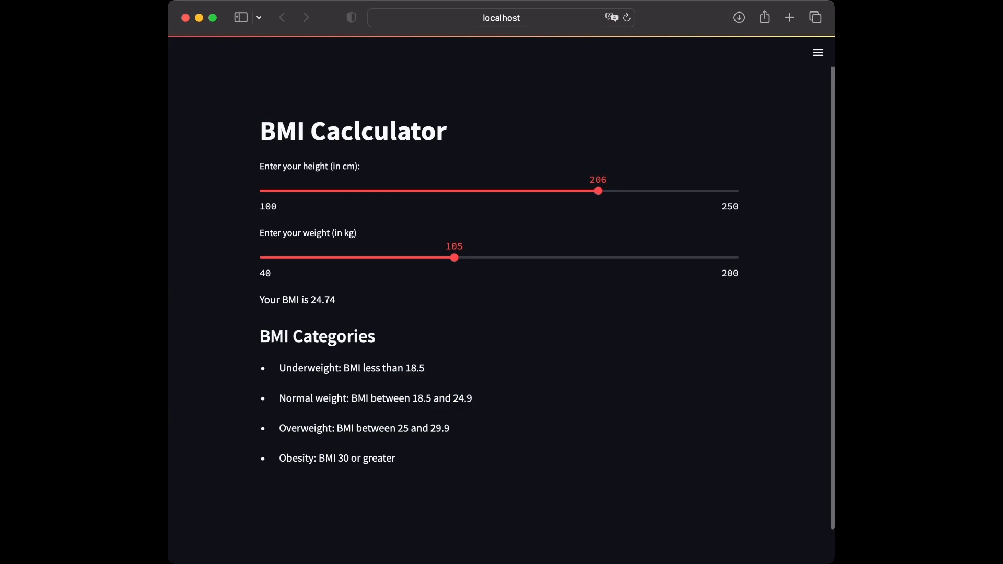
drag(454, 257, 517, 257)
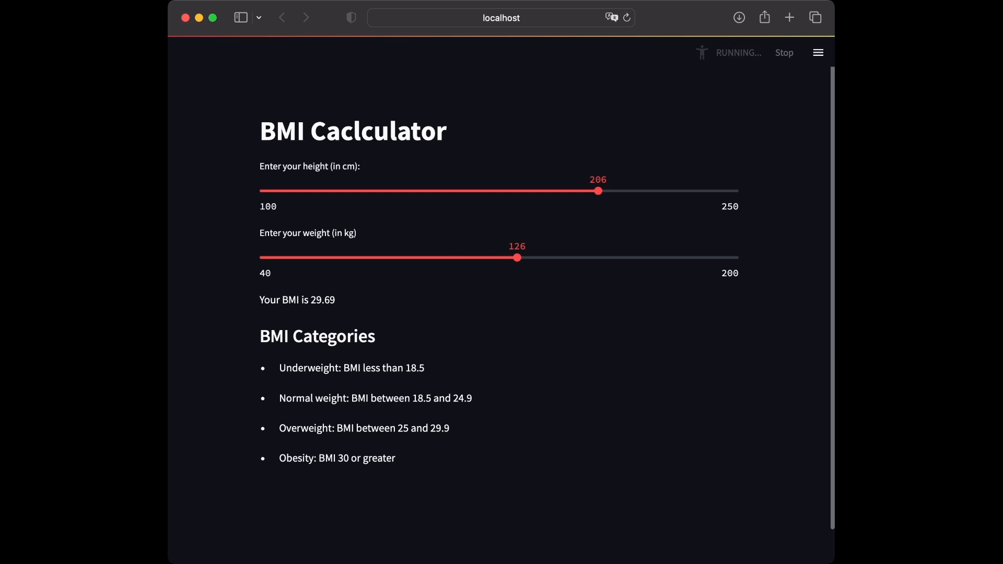
drag(597, 191, 384, 190)
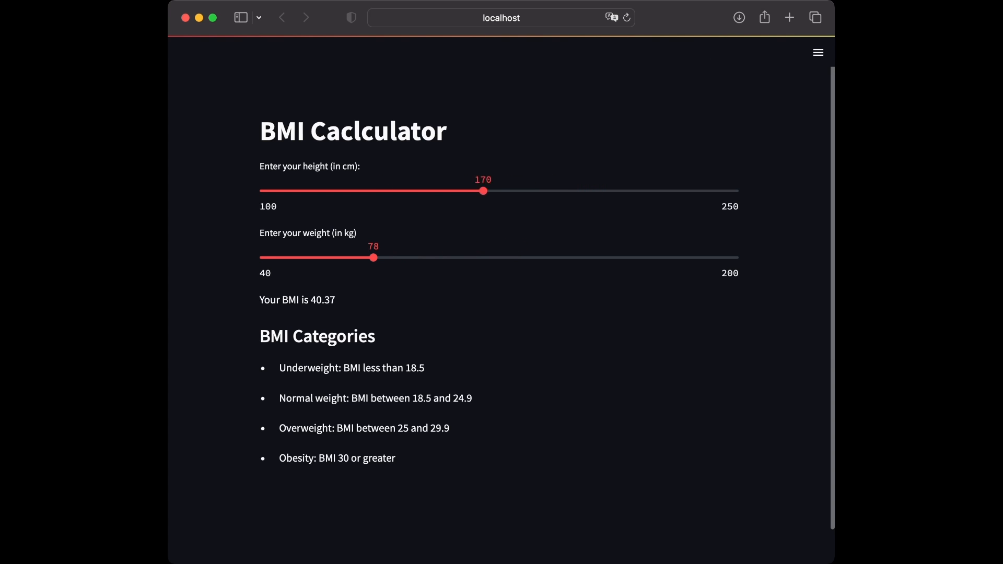
drag(483, 191, 564, 191)
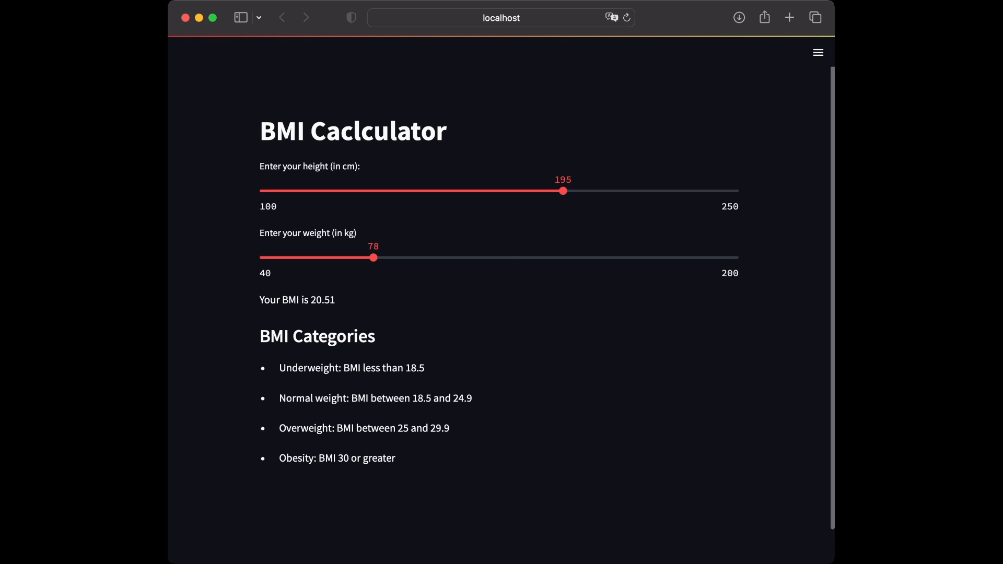
click(817, 52)
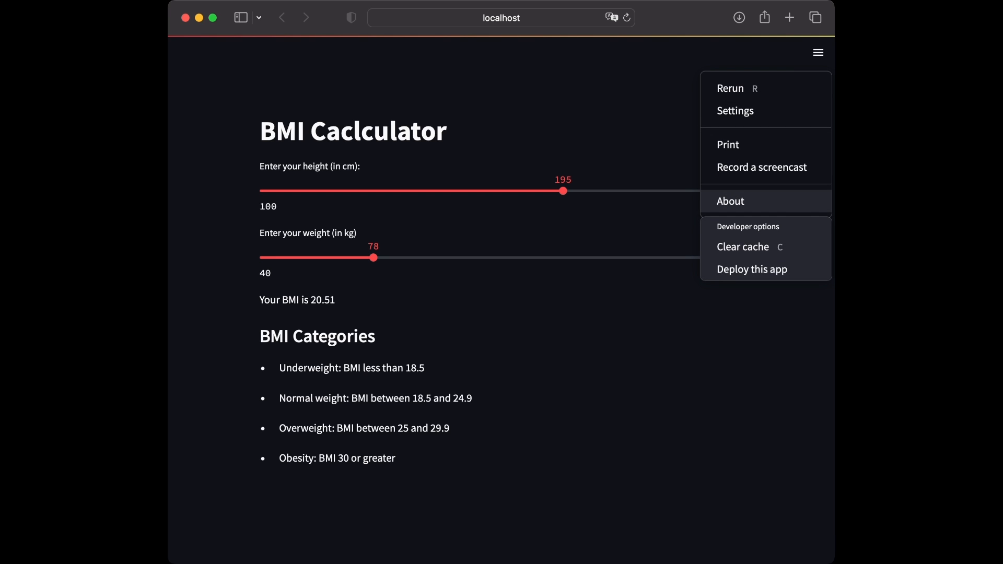